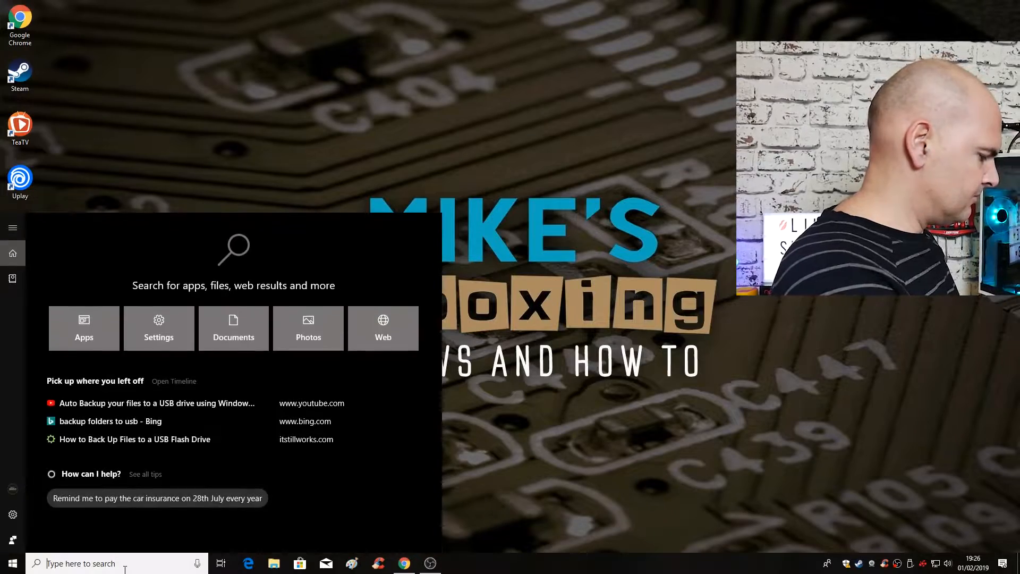
- Search the Start menu for 'backup' to reach Backup settings
{"action": "type", "text": "backup"}
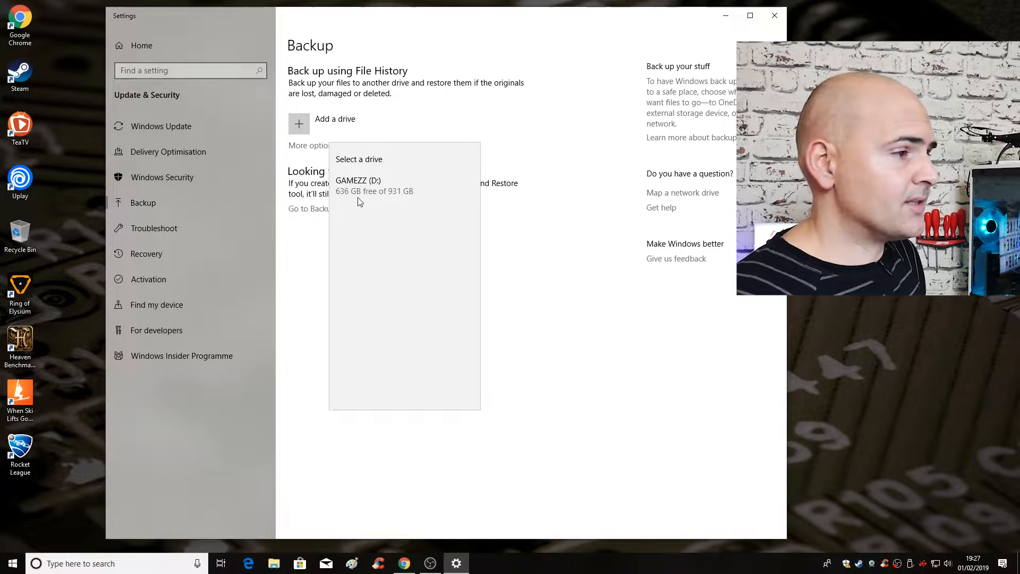
{"action": "mouse_move", "coordinate": [366, 194]}
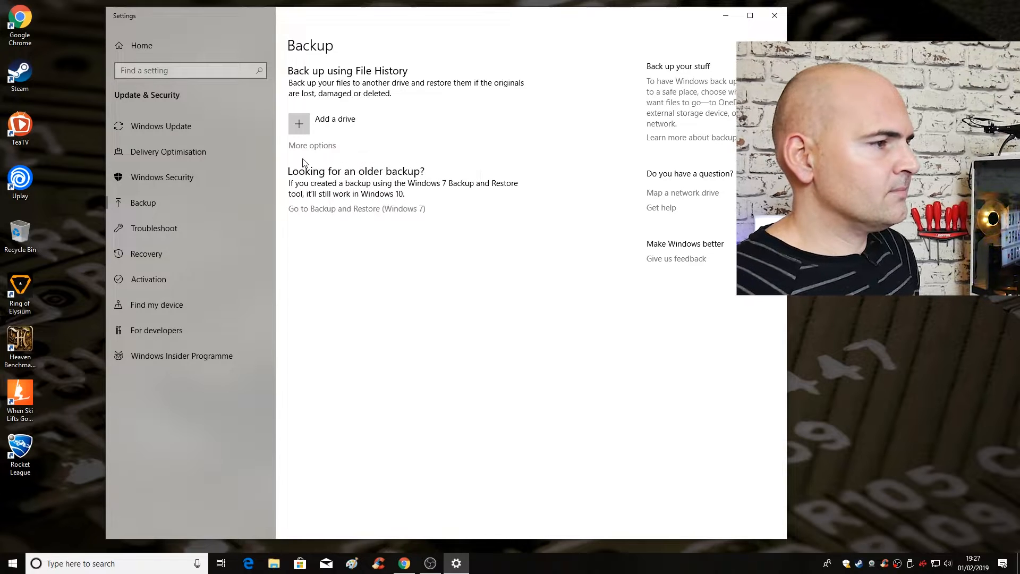
- Add GAMEZZ (D:) as the File History backup drive
{"action": "left_click", "coordinate": [298, 123]}
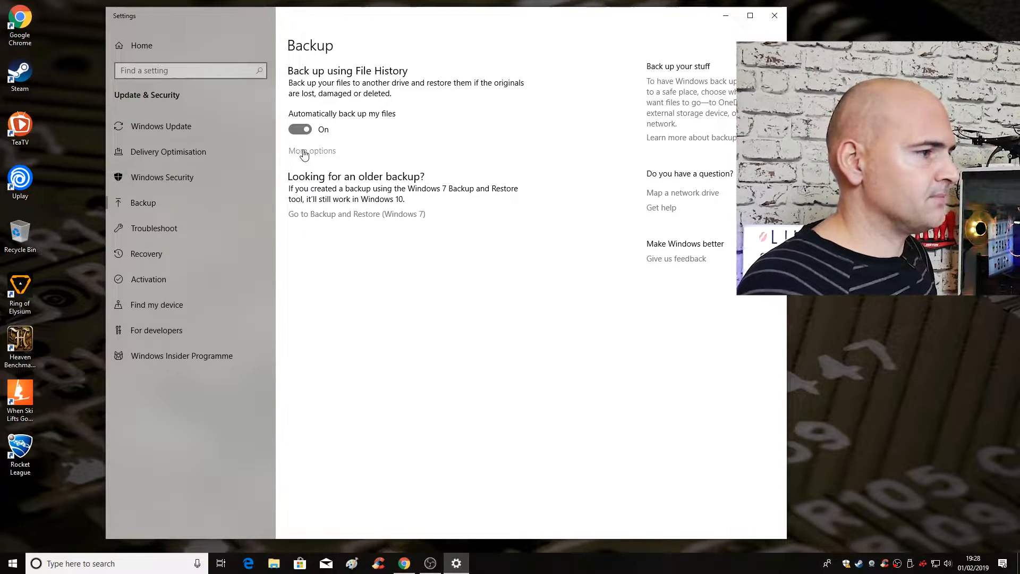
- Open File History More options, leaving 'Back up my files' at Every hour
{"action": "left_click", "coordinate": [312, 151]}
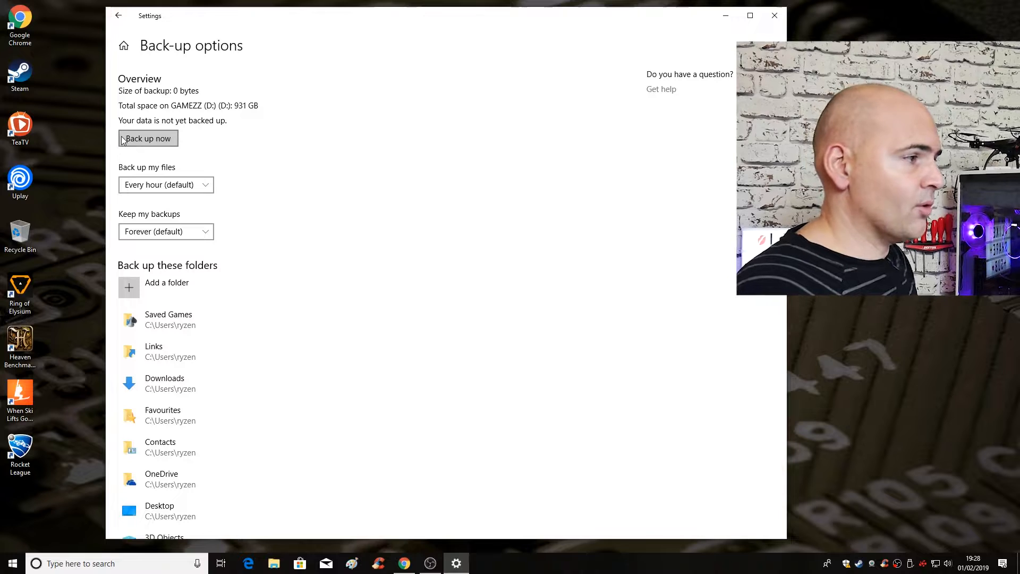
{"action": "mouse_move", "coordinate": [156, 191]}
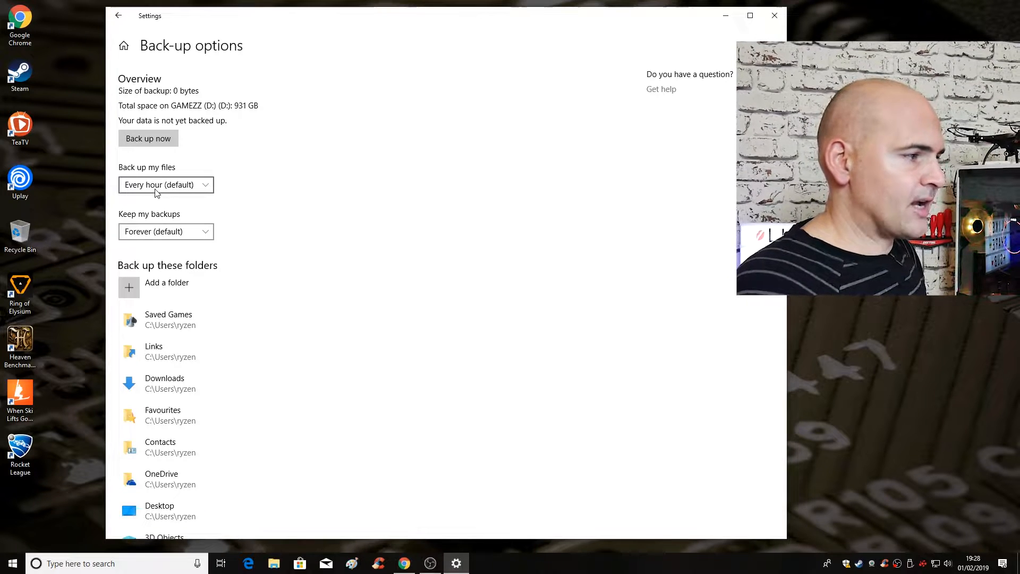
{"action": "left_click", "coordinate": [165, 185]}
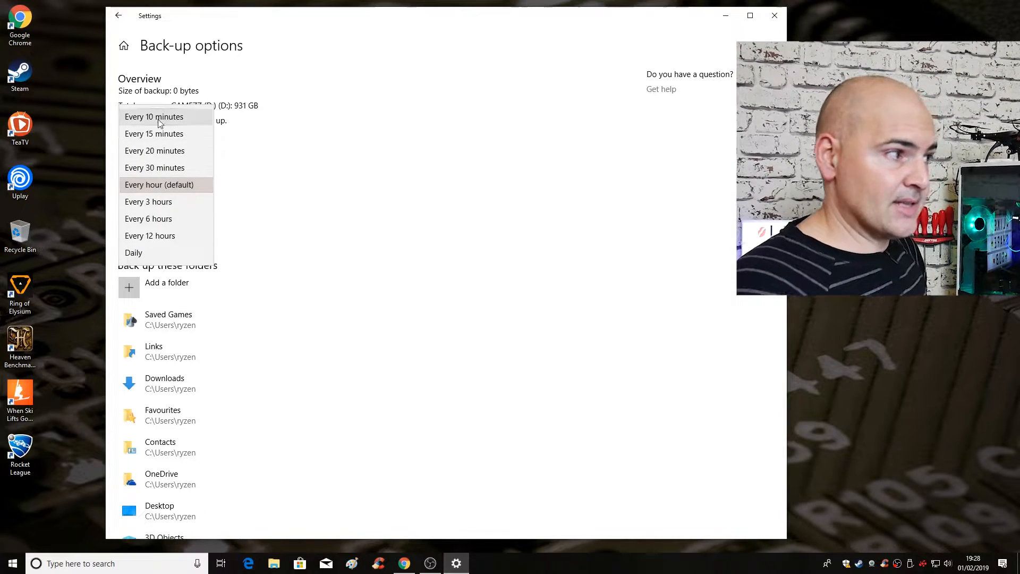
{"action": "mouse_move", "coordinate": [158, 222]}
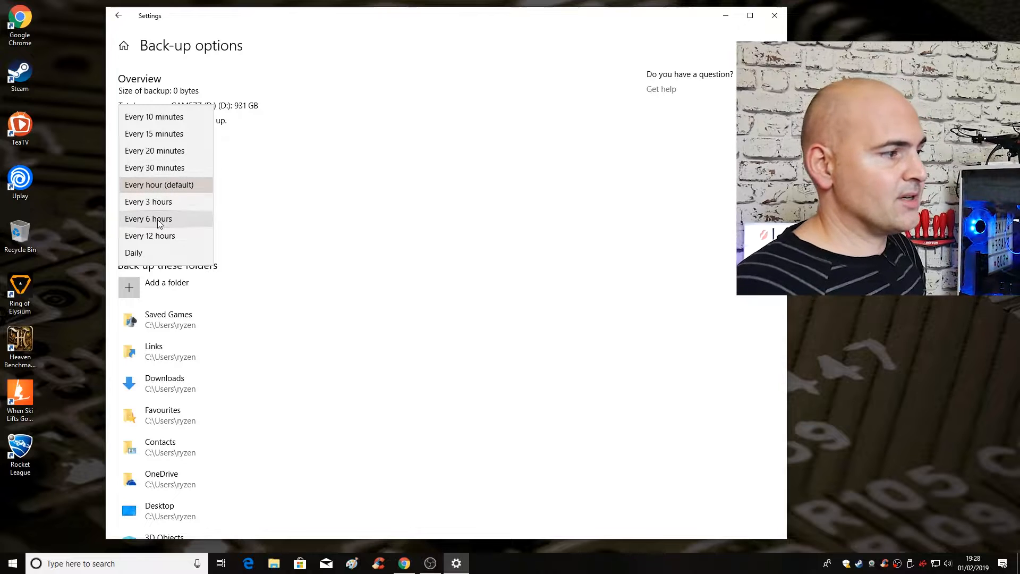
{"action": "mouse_move", "coordinate": [134, 252]}
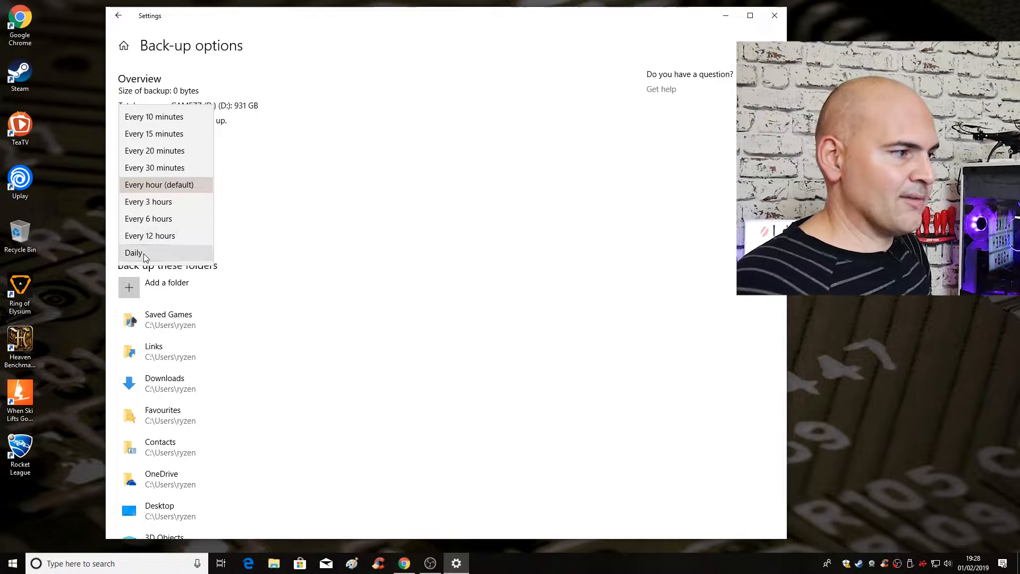
{"action": "mouse_move", "coordinate": [148, 218]}
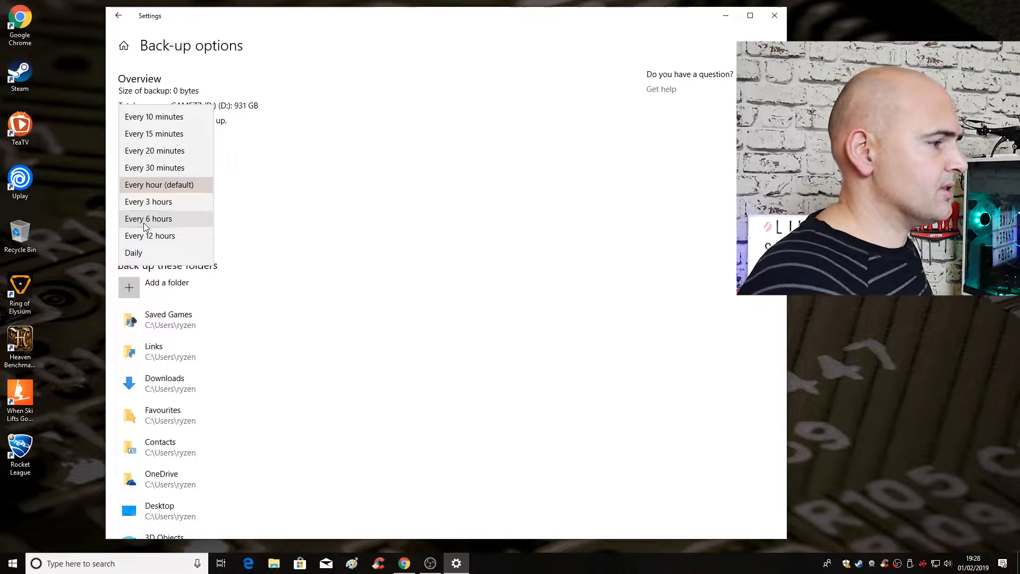
{"action": "left_click", "coordinate": [159, 184]}
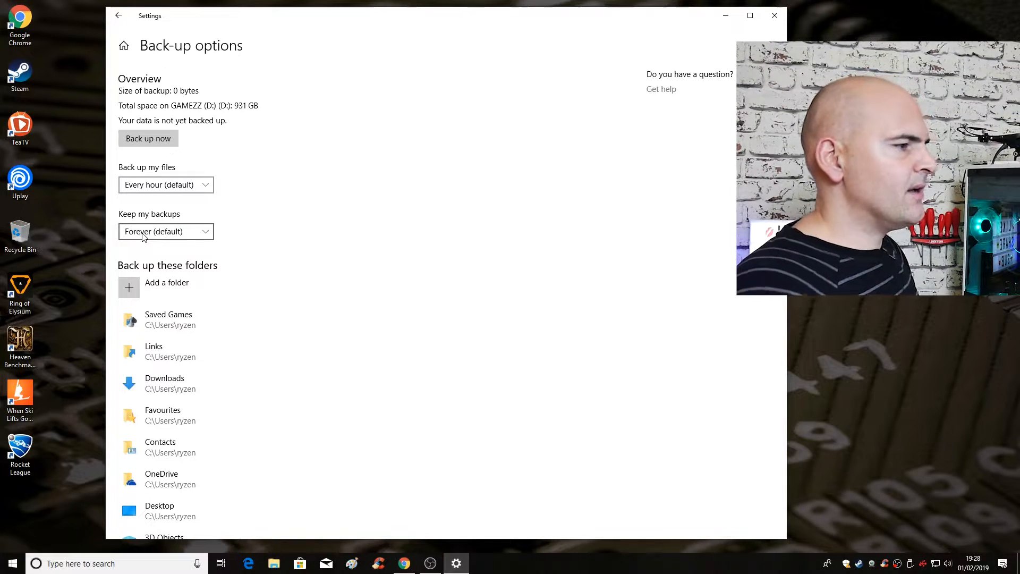
- Set 'Keep my backups' to 'Until space is needed'
{"action": "left_click", "coordinate": [166, 231]}
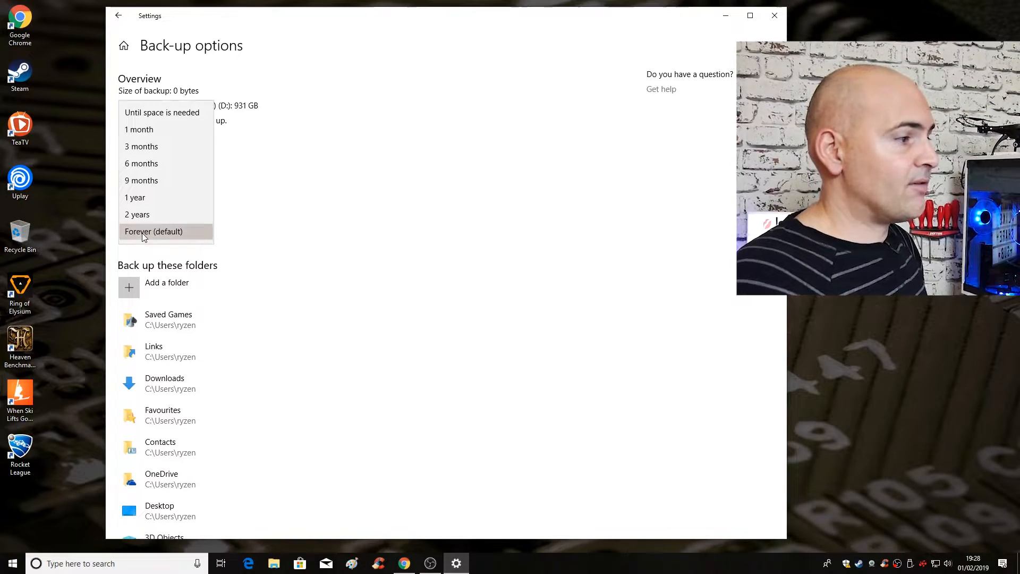
{"action": "mouse_move", "coordinate": [141, 180]}
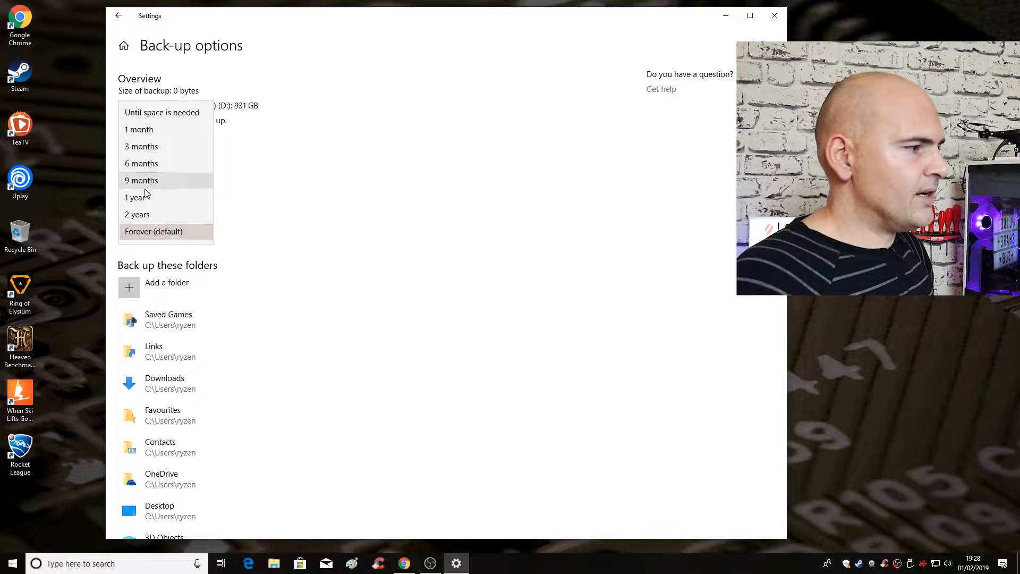
{"action": "mouse_move", "coordinate": [142, 145]}
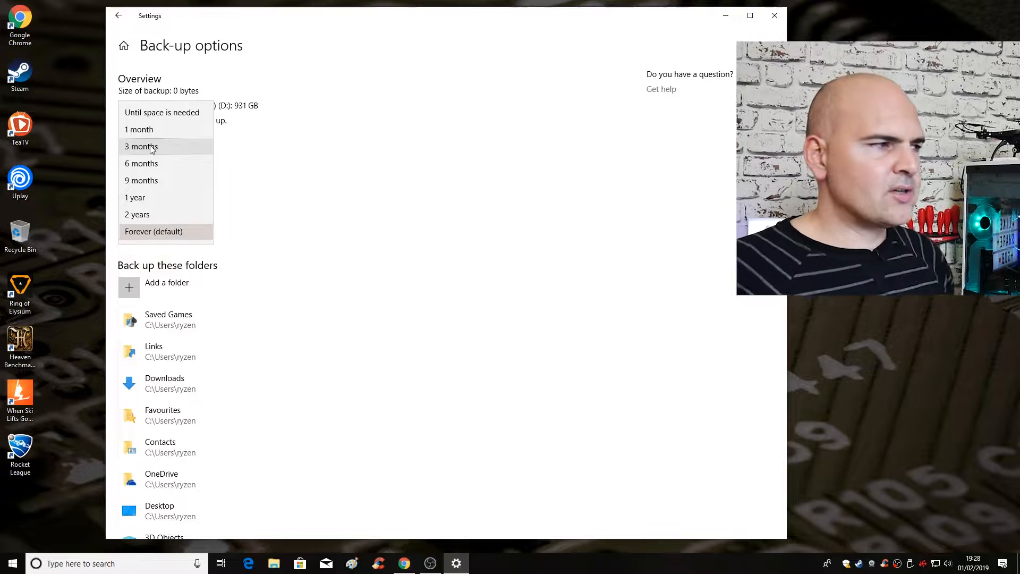
{"action": "mouse_move", "coordinate": [161, 112]}
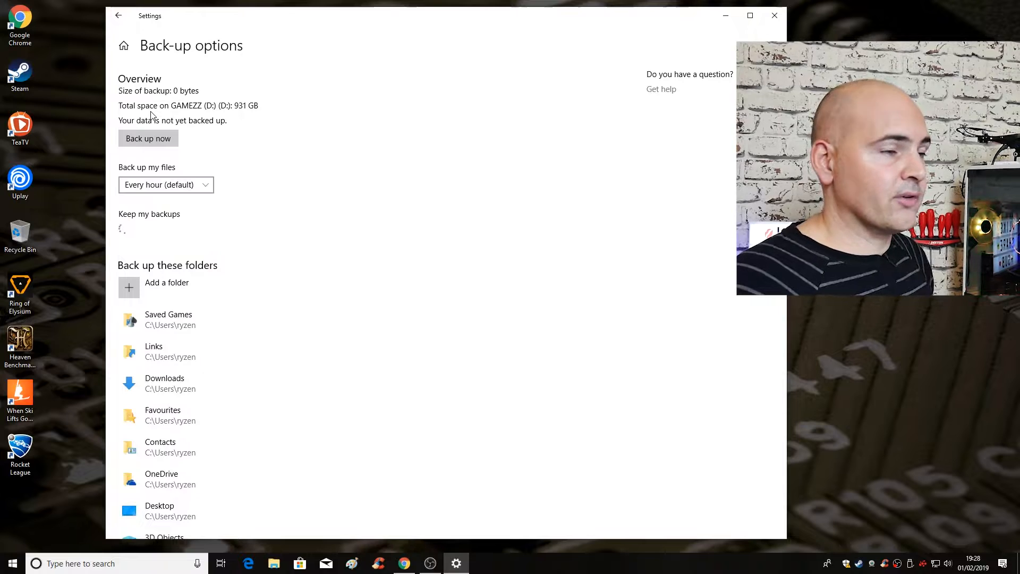
{"action": "left_click", "coordinate": [166, 231]}
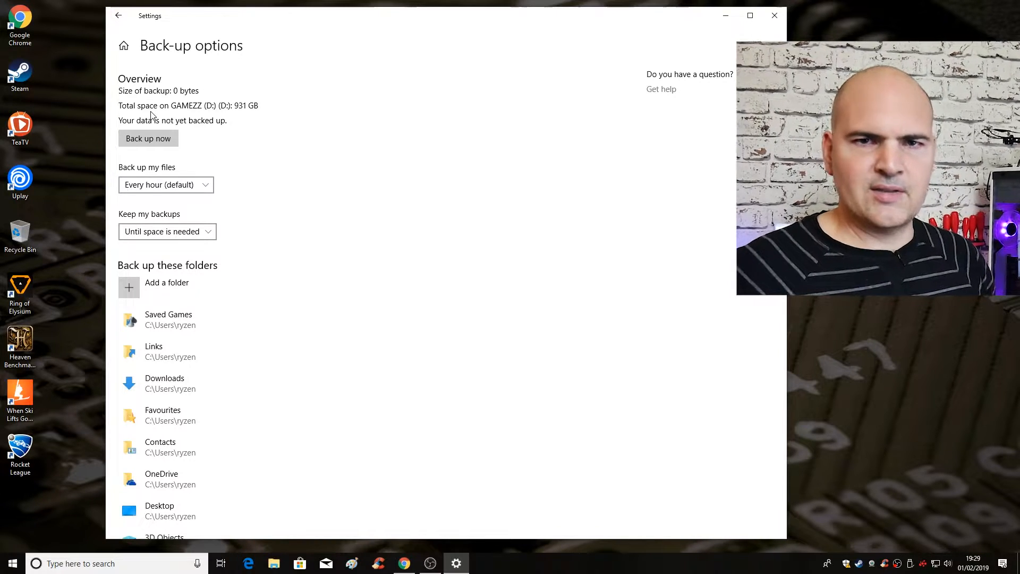
{"action": "mouse_move", "coordinate": [194, 91]}
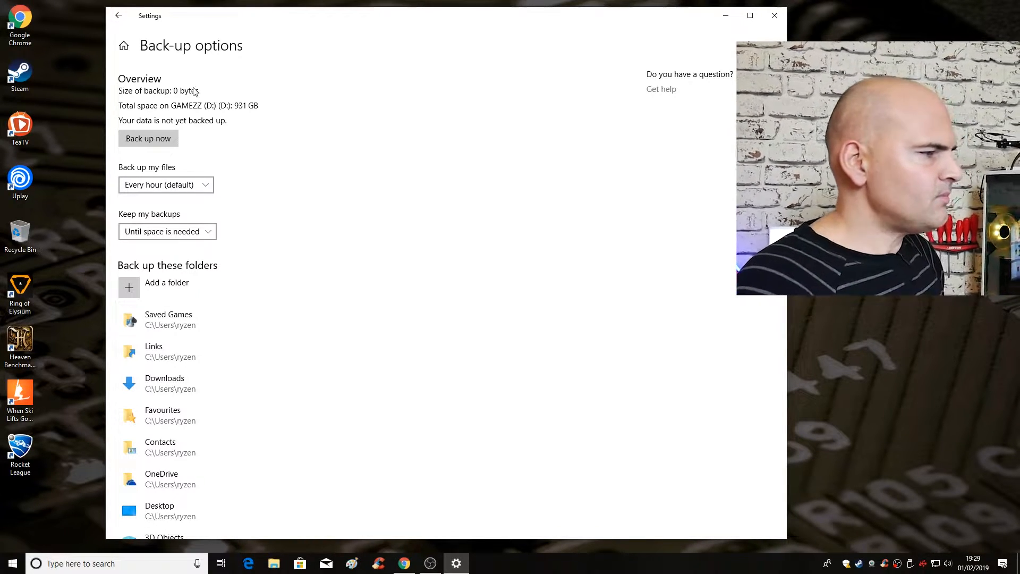
{"action": "scroll", "scroll_direction": "down", "scroll_amount": 3}
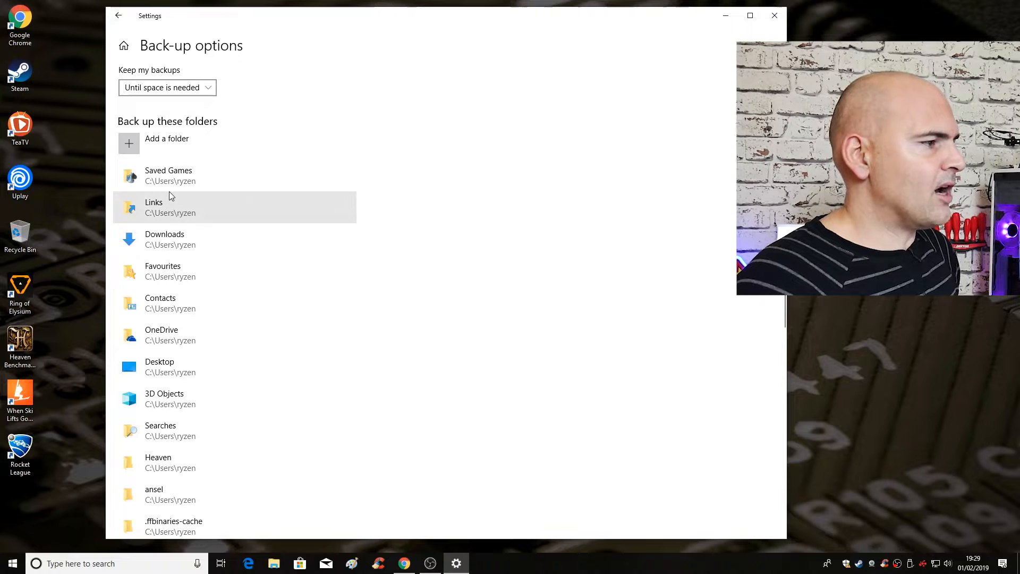
{"action": "mouse_move", "coordinate": [174, 217]}
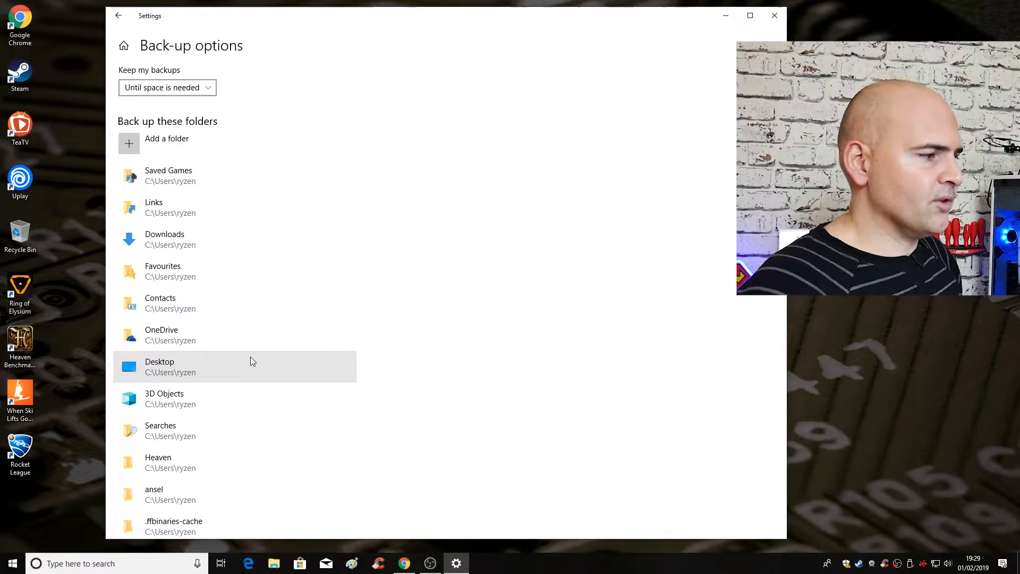
{"action": "scroll", "scroll_direction": "down", "scroll_amount": 3}
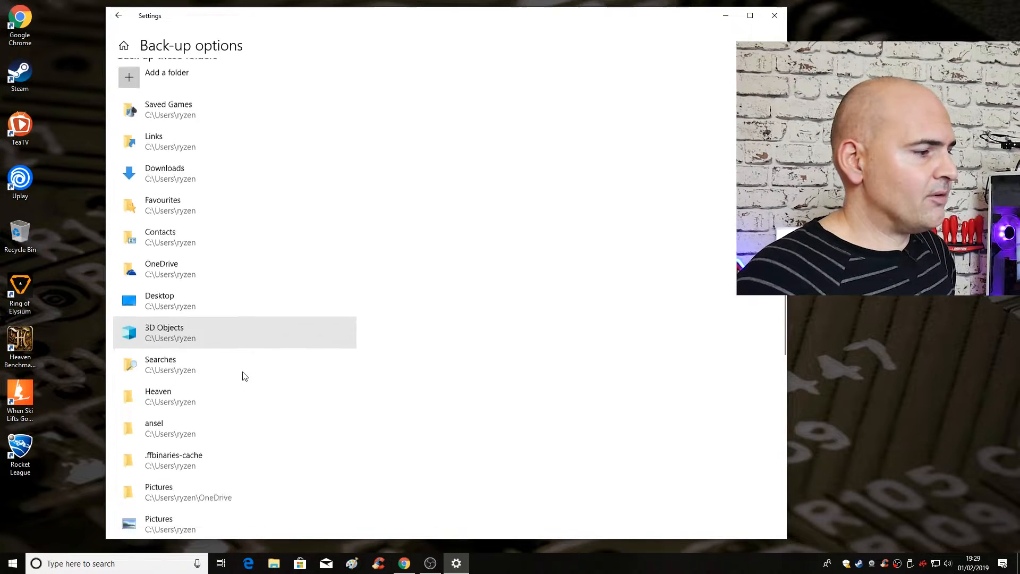
{"action": "scroll", "scroll_direction": "down", "scroll_amount": 3}
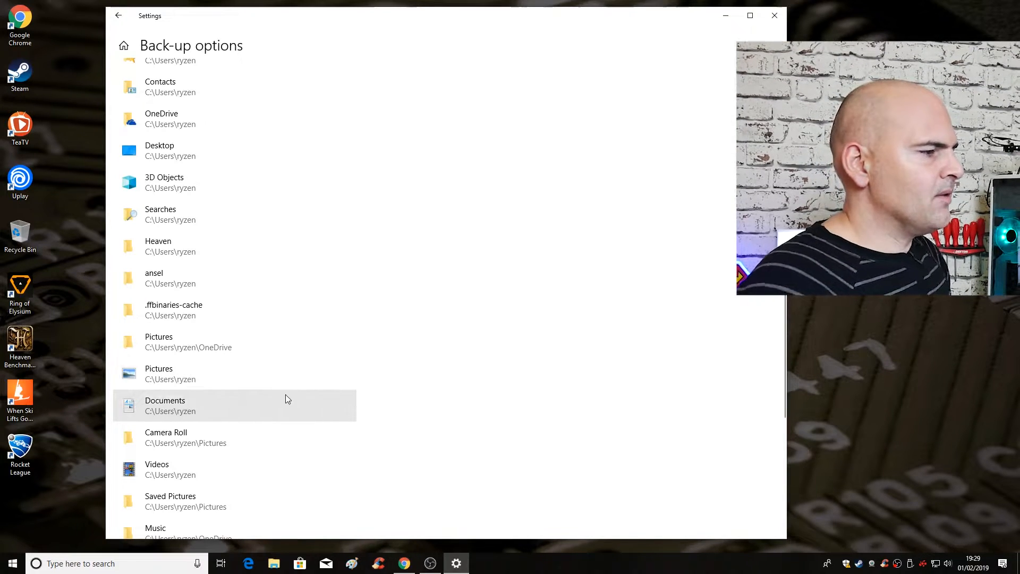
{"action": "scroll", "scroll_direction": "down", "scroll_amount": 3}
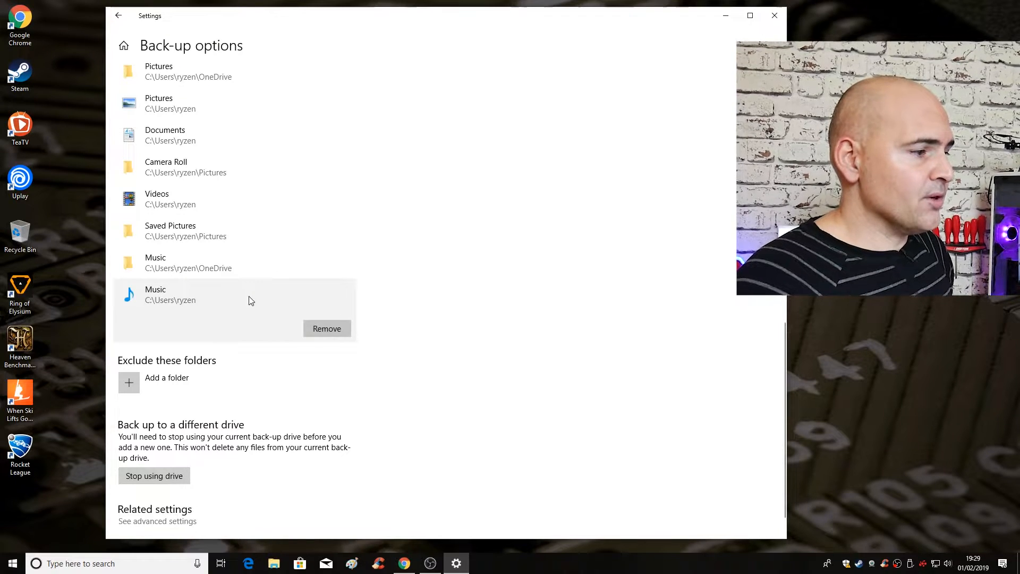
{"action": "scroll", "scroll_direction": "up", "scroll_amount": 3}
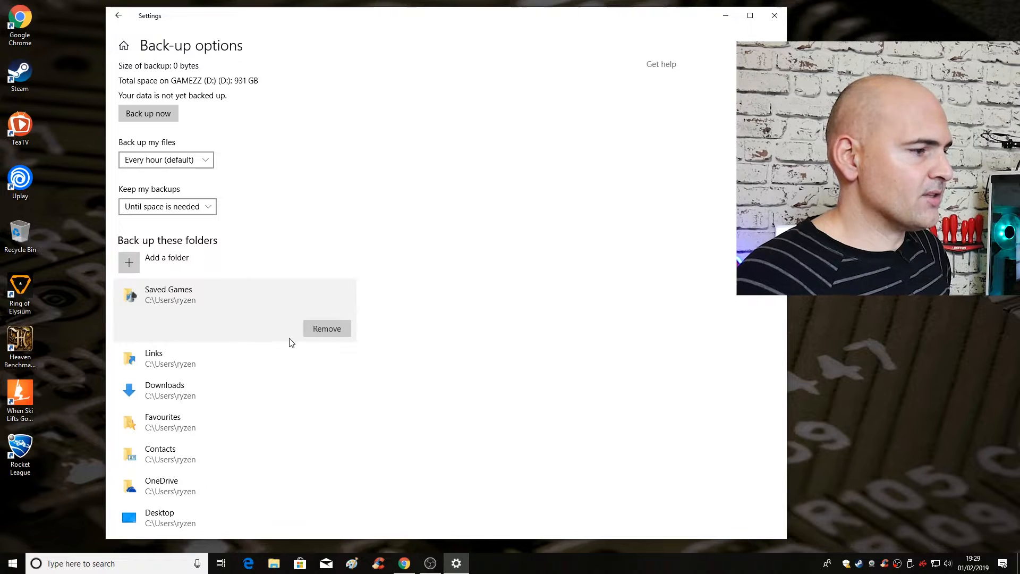
- Select the Saved Games, Favourites, OneDrive and 3D Objects entries in the folder list
{"action": "left_click", "coordinate": [327, 327]}
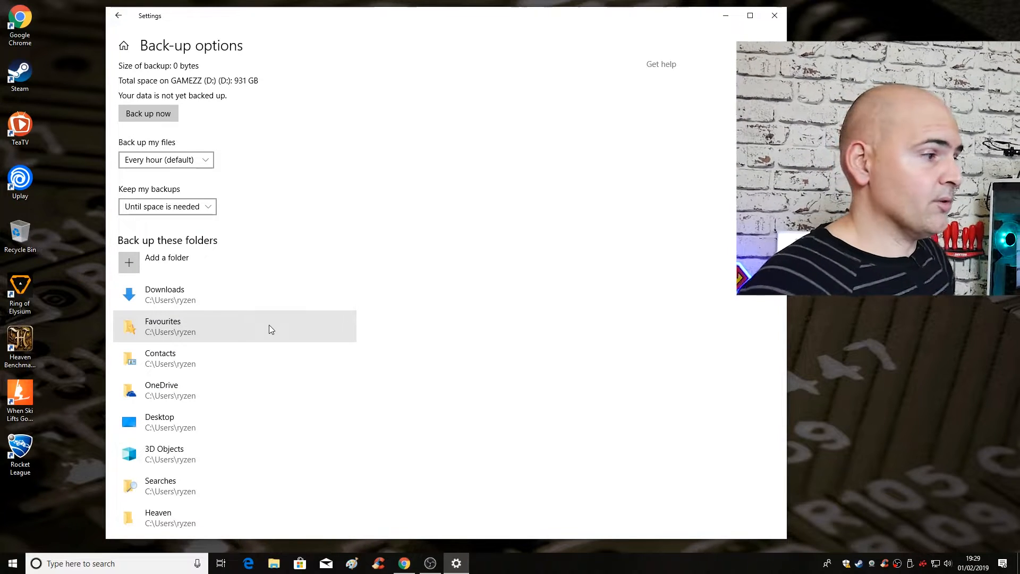
{"action": "left_click", "coordinate": [228, 326]}
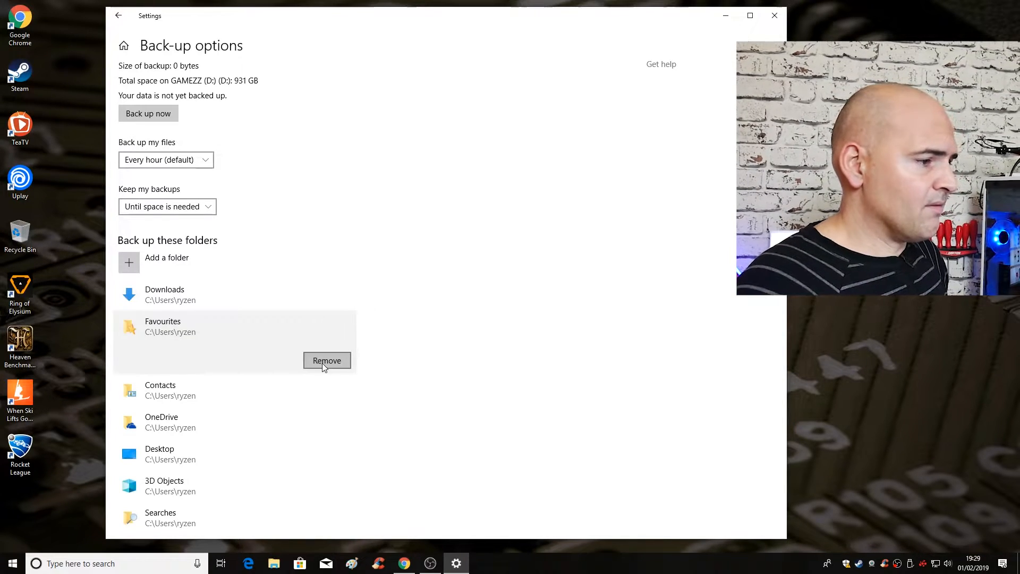
{"action": "left_click", "coordinate": [327, 360]}
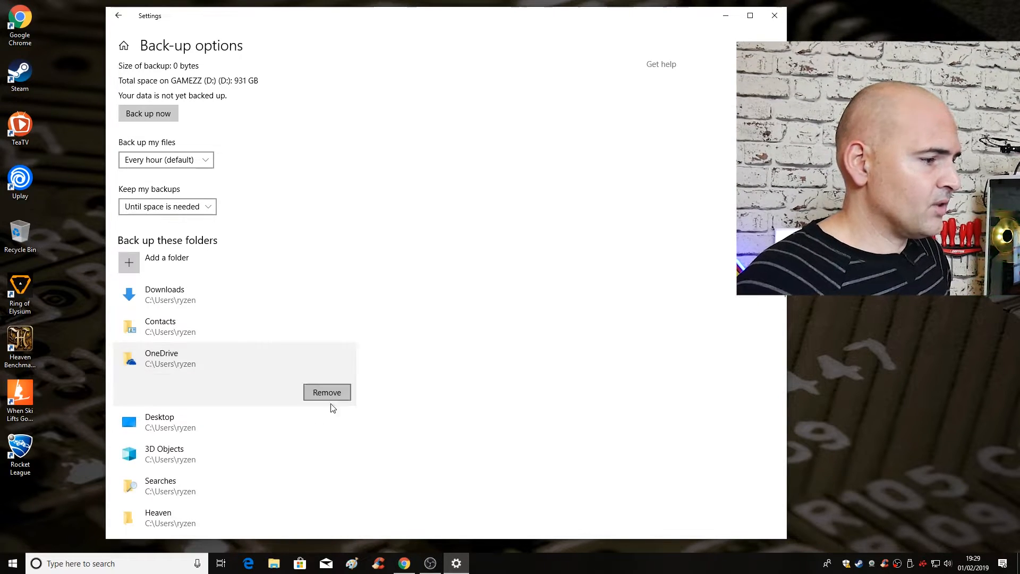
{"action": "left_click", "coordinate": [326, 391]}
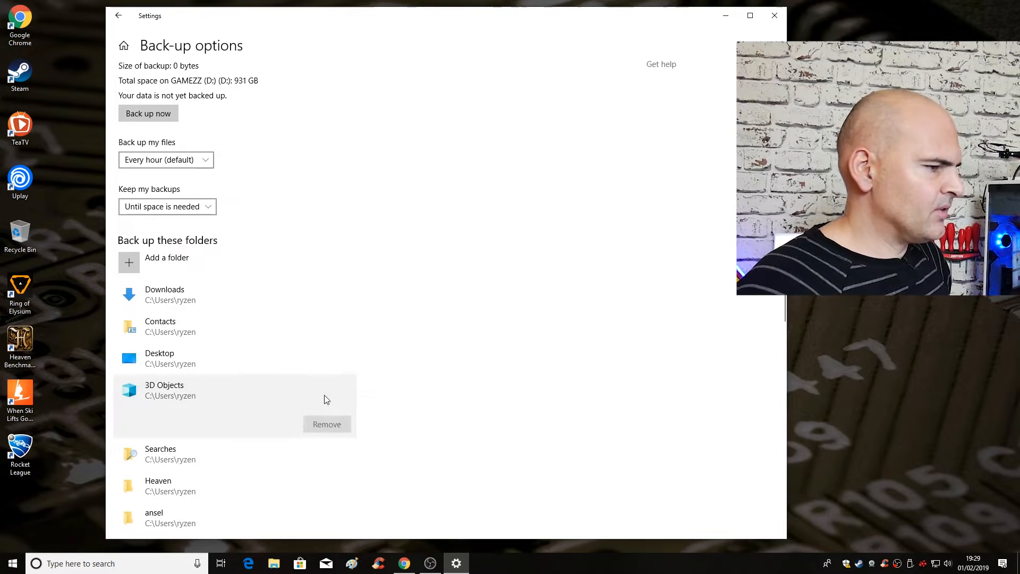
{"action": "left_click", "coordinate": [325, 424]}
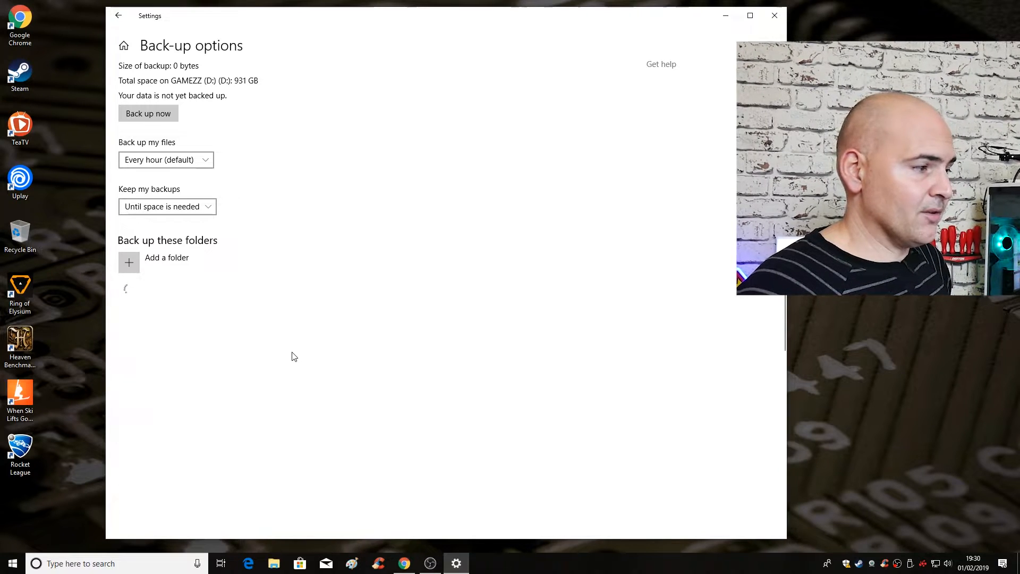
- Remove the ansel and .ffbinaries-cache folders, then scroll to review the remaining list
{"action": "scroll", "scroll_direction": "down", "scroll_amount": 3}
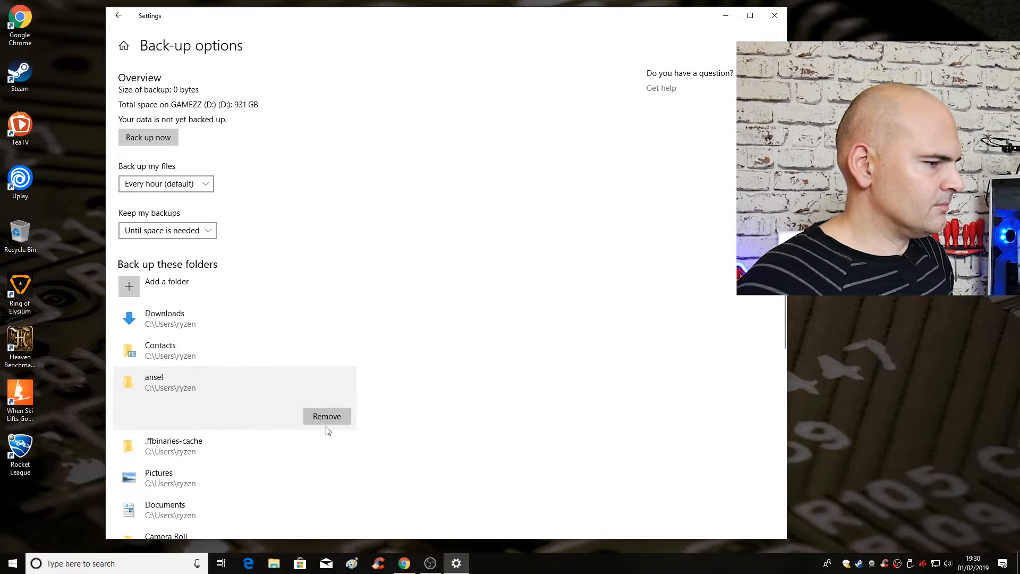
{"action": "left_click", "coordinate": [326, 416]}
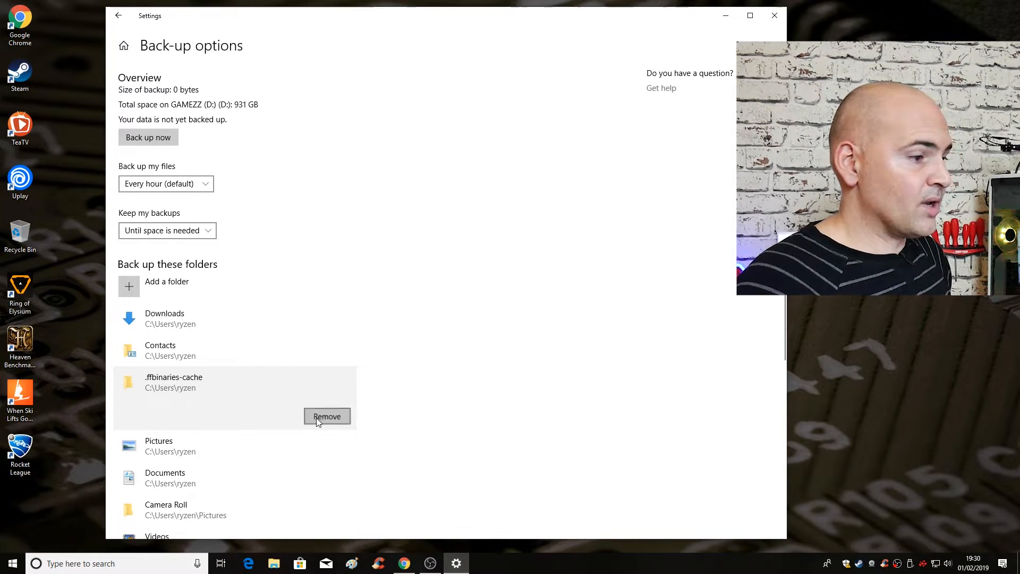
{"action": "left_click", "coordinate": [326, 416]}
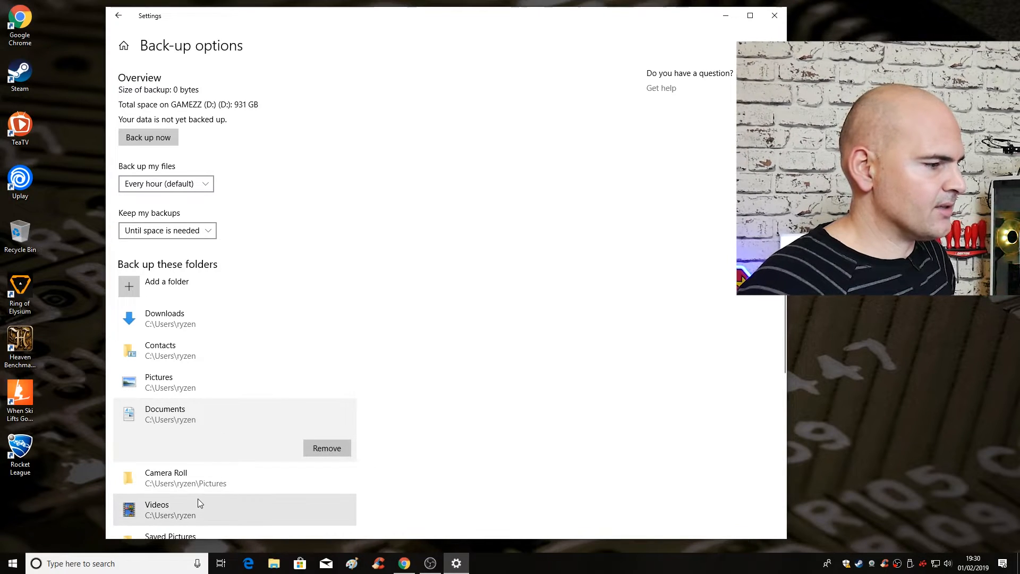
{"action": "scroll", "scroll_direction": "down", "scroll_amount": 3}
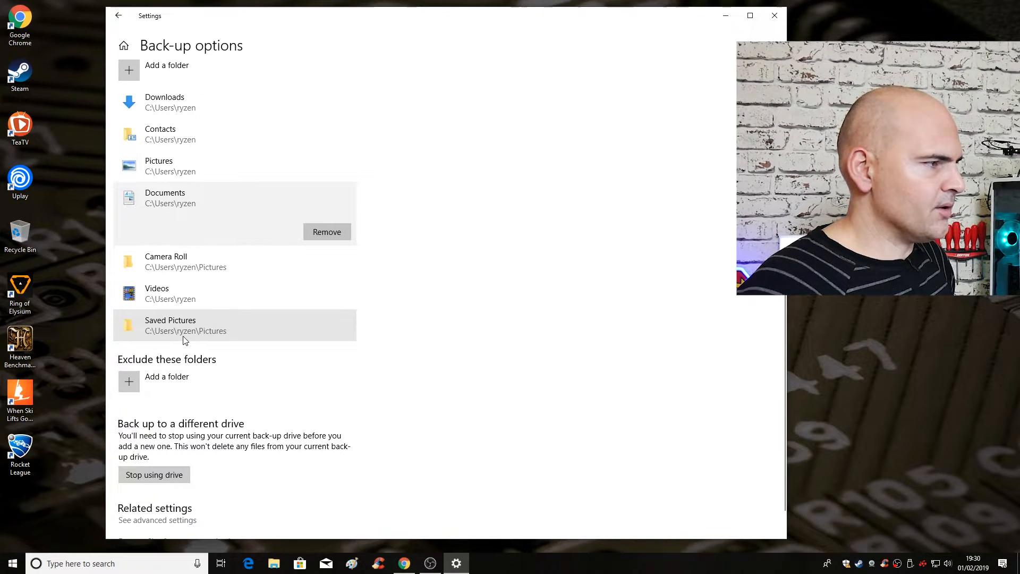
{"action": "scroll", "scroll_direction": "up", "scroll_amount": 3}
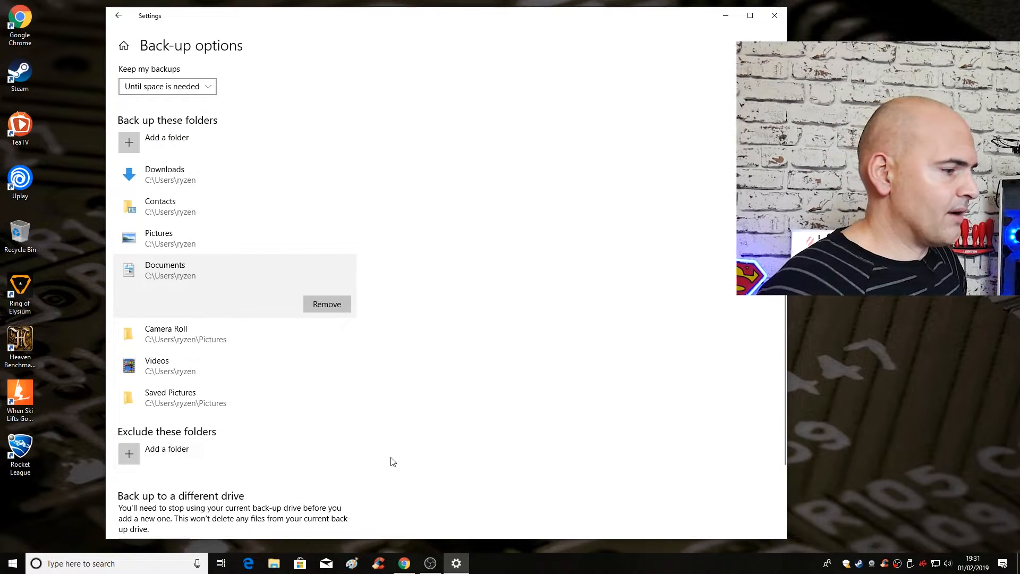
{"action": "scroll", "scroll_direction": "up", "scroll_amount": 3}
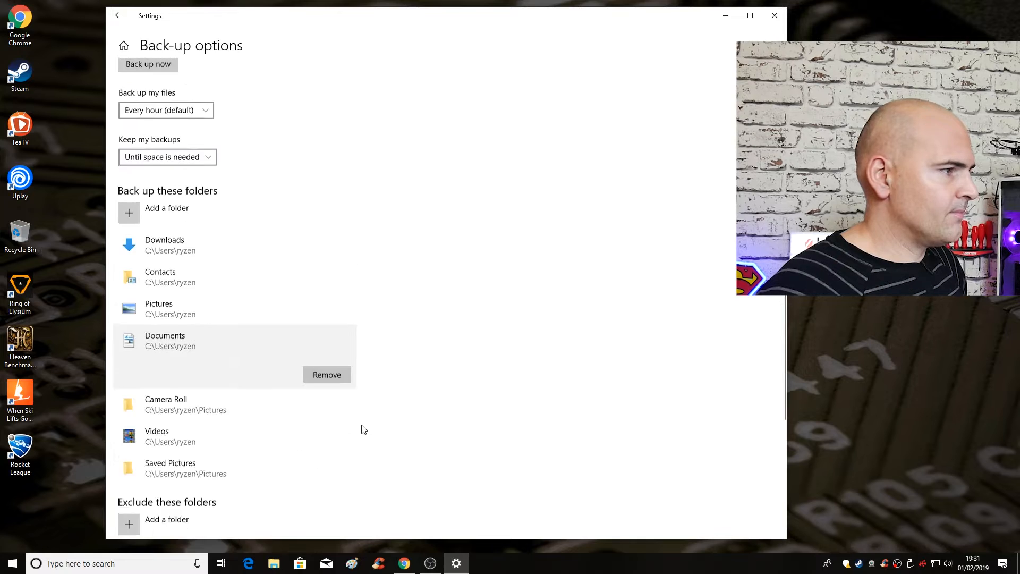
{"action": "scroll", "scroll_direction": "up", "scroll_amount": 3}
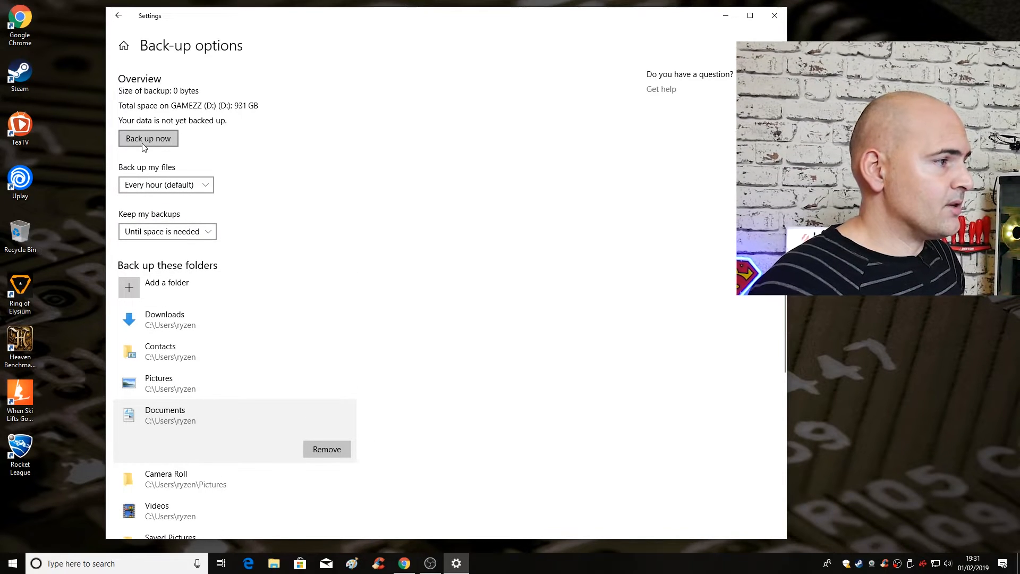
- Run Back up now until the 1.05 GB backup to GAMEZZ (D:) finishes
{"action": "left_click", "coordinate": [148, 138]}
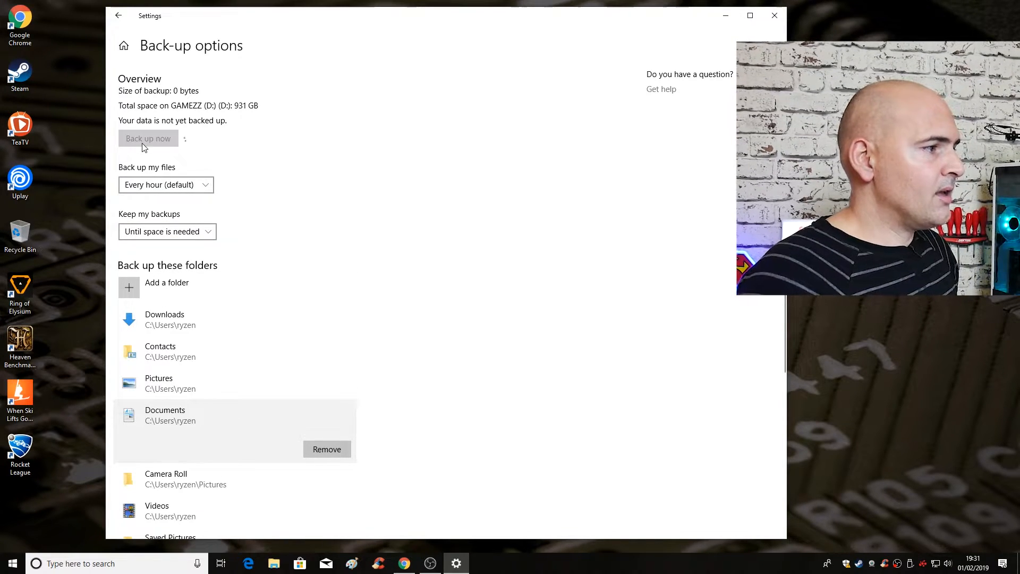
{"action": "left_click", "coordinate": [148, 138]}
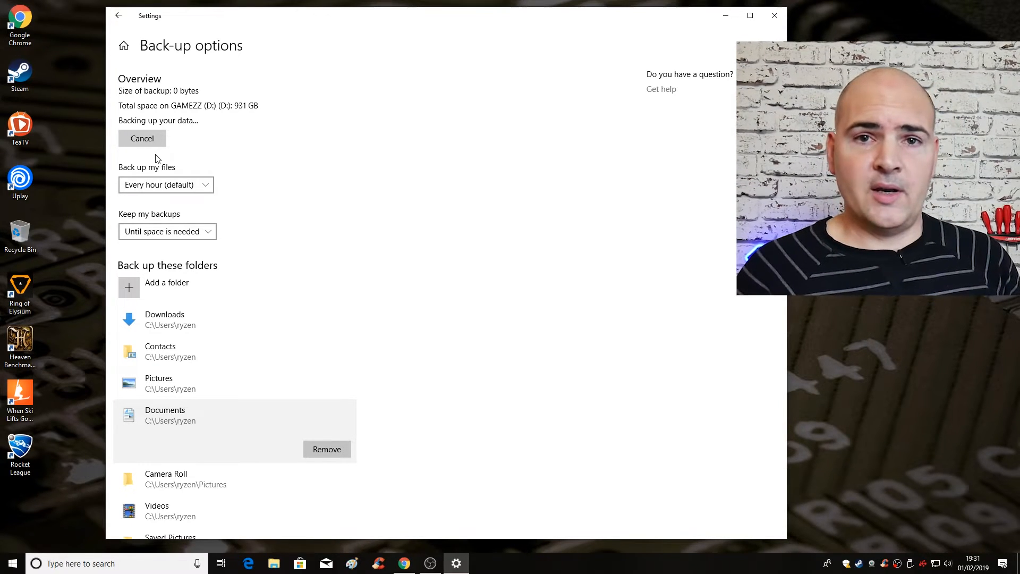
{"action": "left_click", "coordinate": [142, 138]}
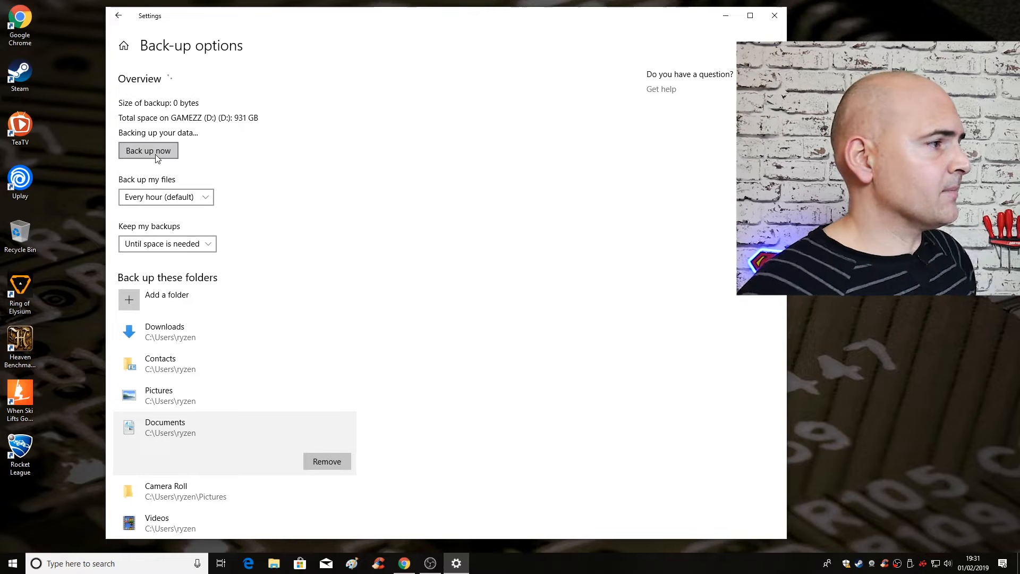
{"action": "left_click", "coordinate": [147, 150]}
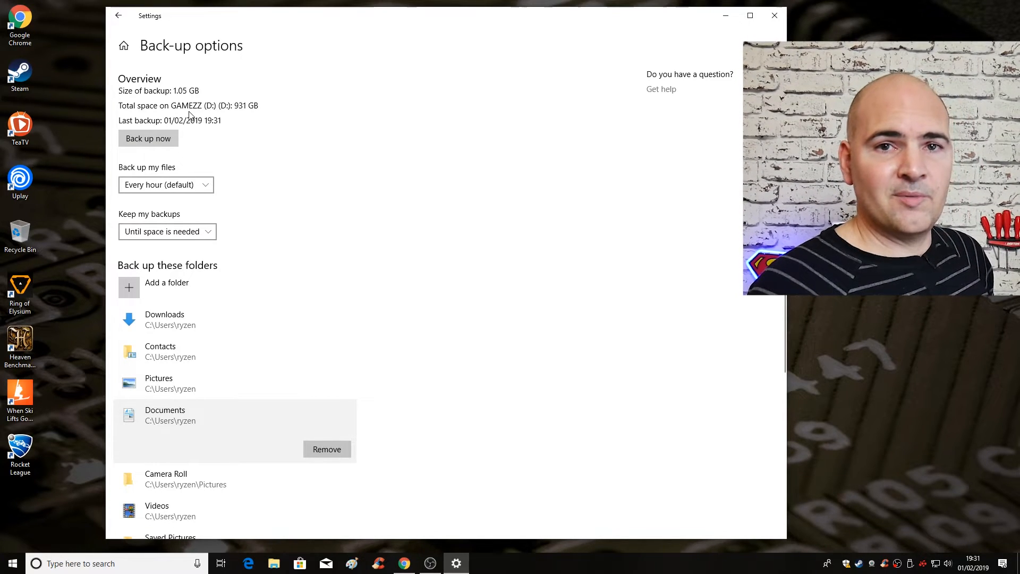
{"action": "mouse_move", "coordinate": [109, 129]}
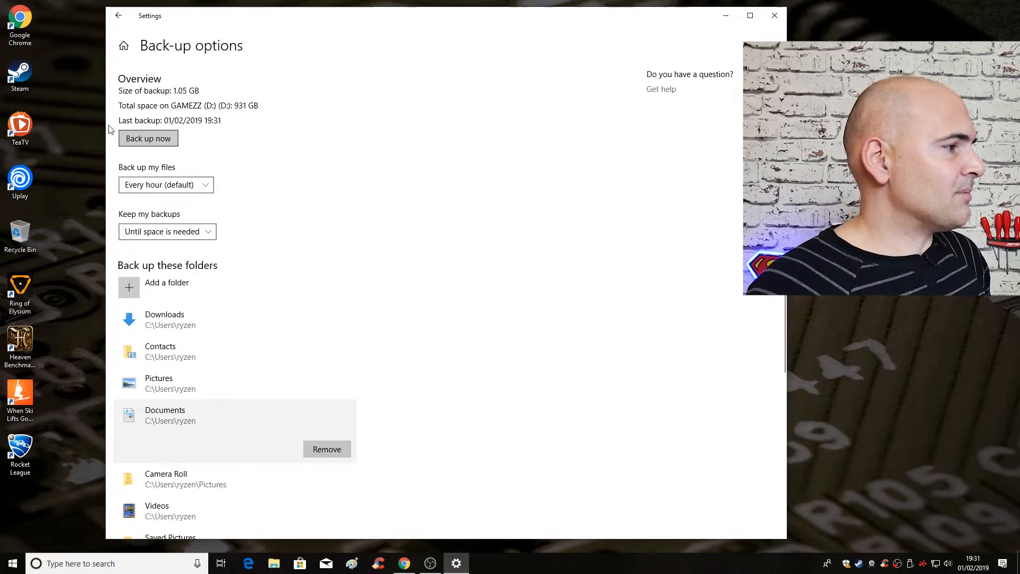
- Browse File Explorer to GAMEZZ (D:) › FileHistory › user › RYZEN1700 and select Data
{"action": "left_click", "coordinate": [273, 563]}
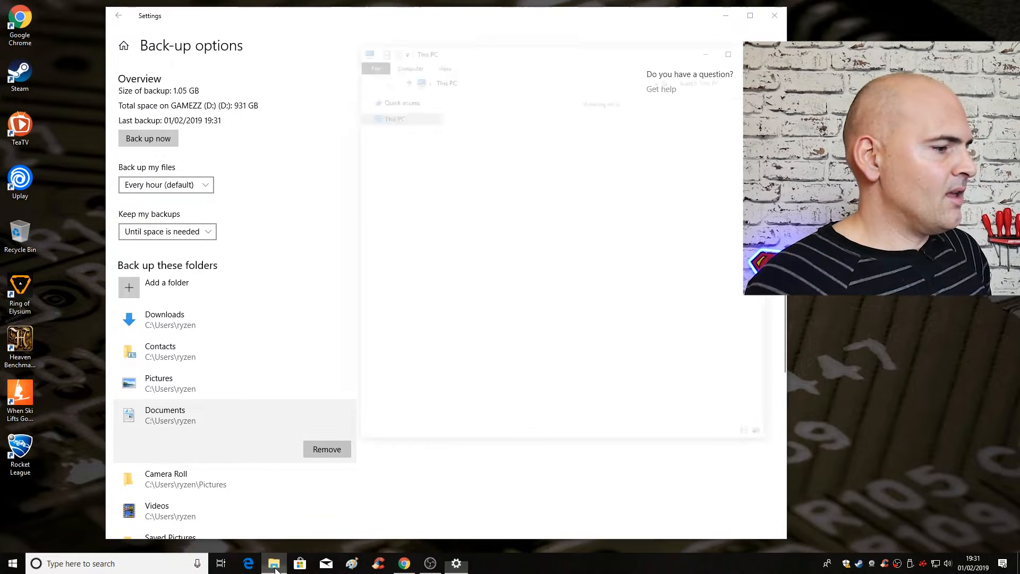
{"action": "left_click", "coordinate": [273, 563]}
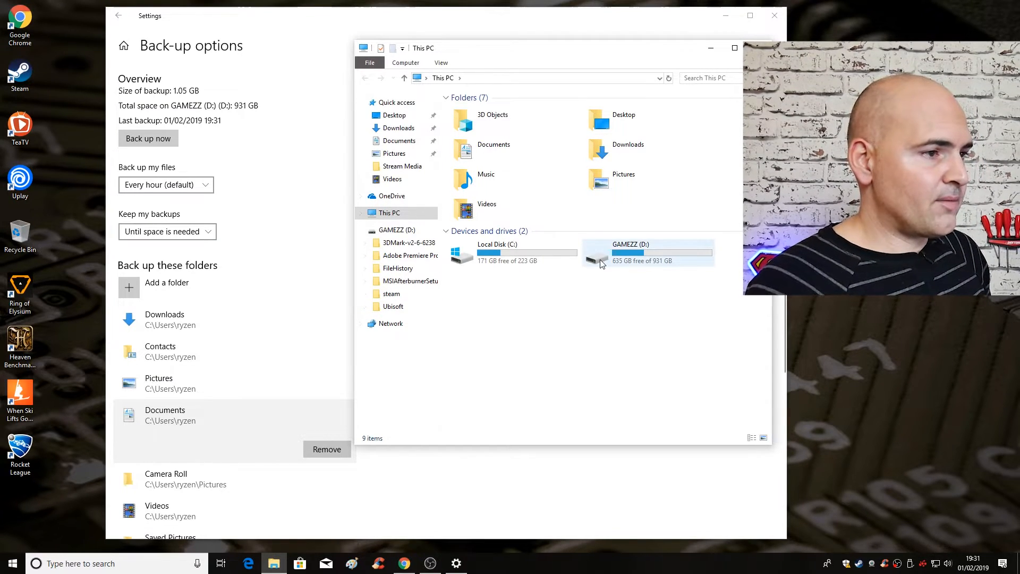
{"action": "double_click", "coordinate": [647, 254]}
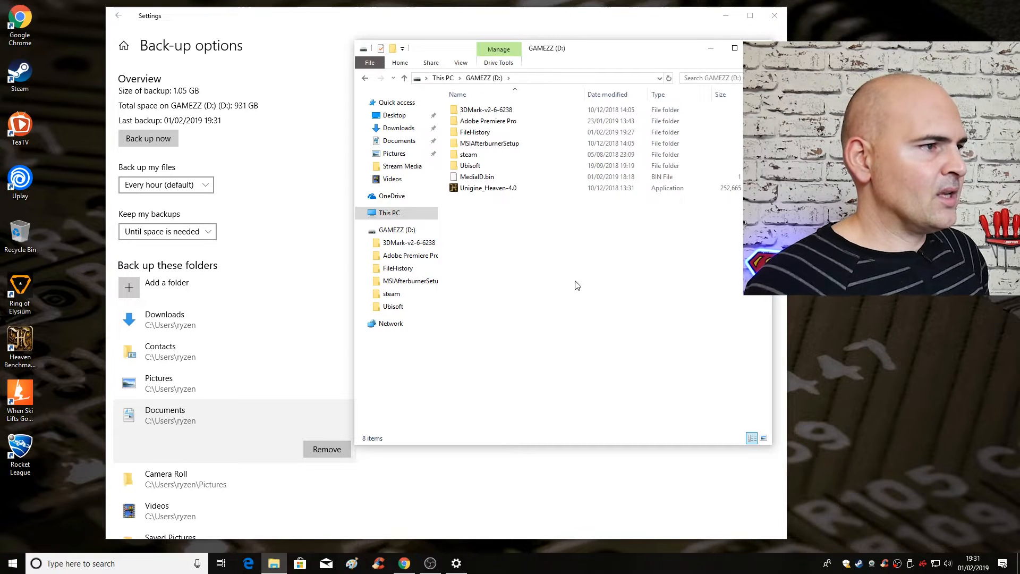
{"action": "left_click", "coordinate": [475, 132]}
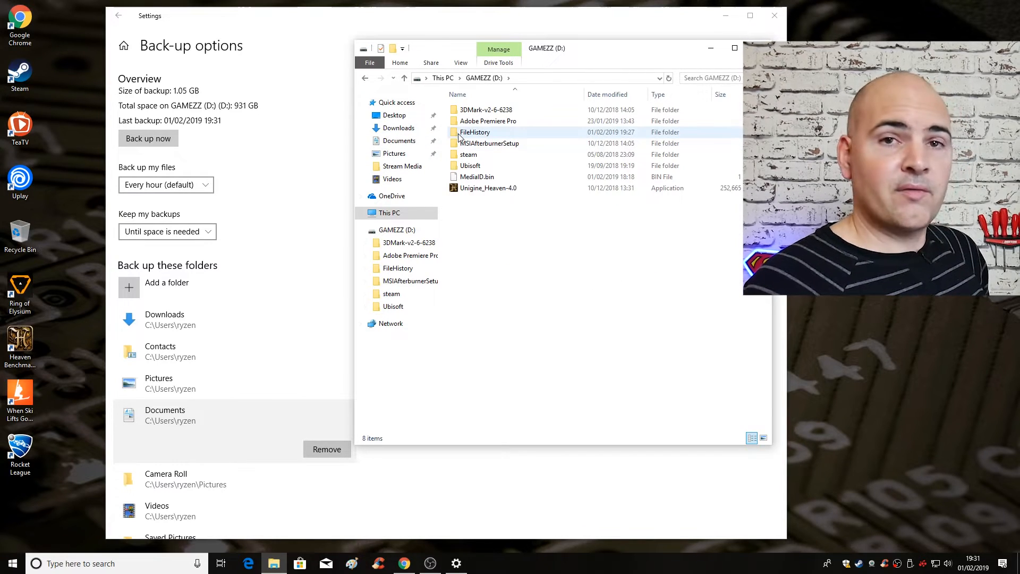
{"action": "mouse_move", "coordinate": [475, 132]}
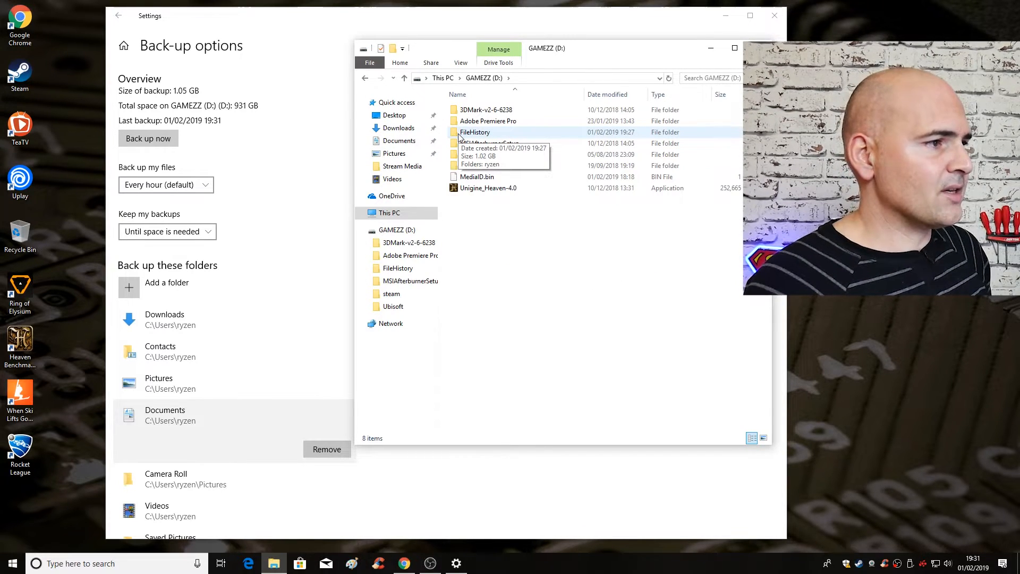
{"action": "double_click", "coordinate": [475, 132]}
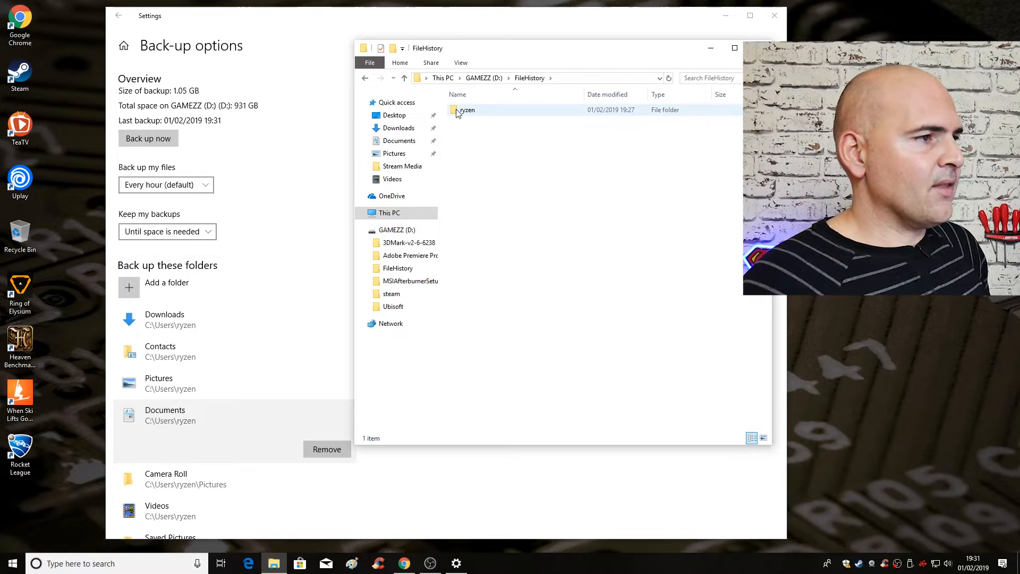
{"action": "double_click", "coordinate": [466, 110]}
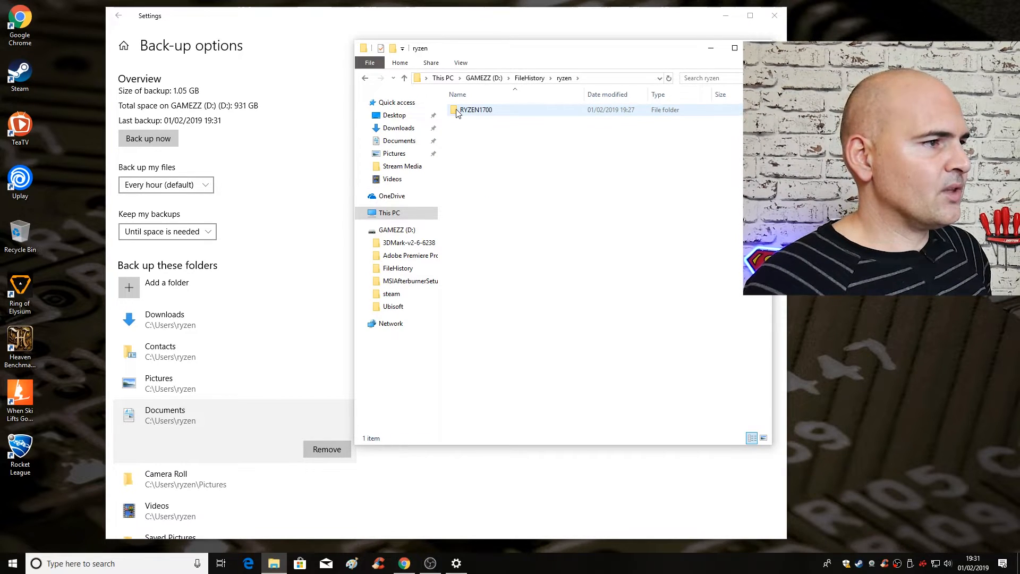
{"action": "double_click", "coordinate": [476, 109]}
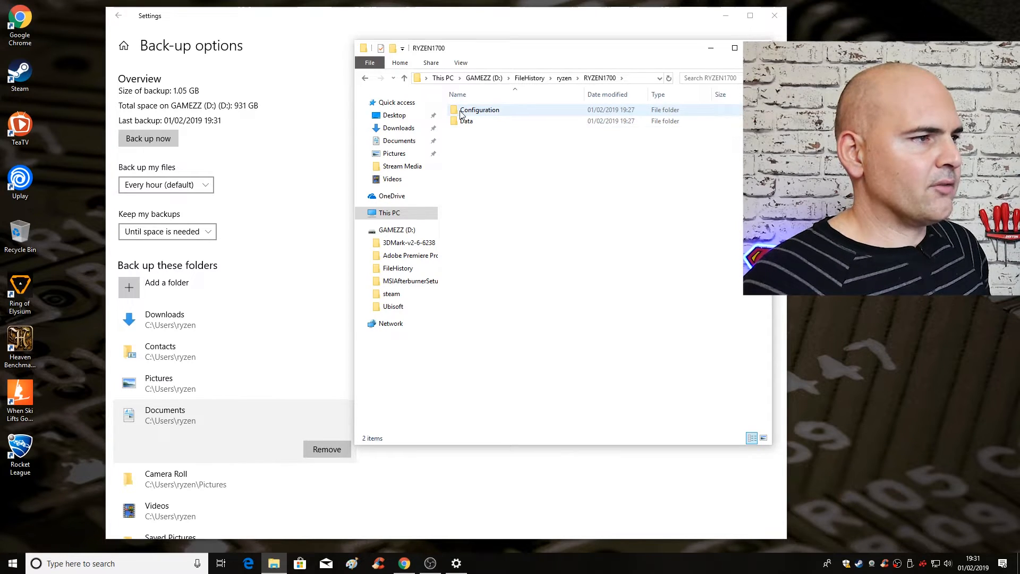
{"action": "mouse_move", "coordinate": [479, 109]}
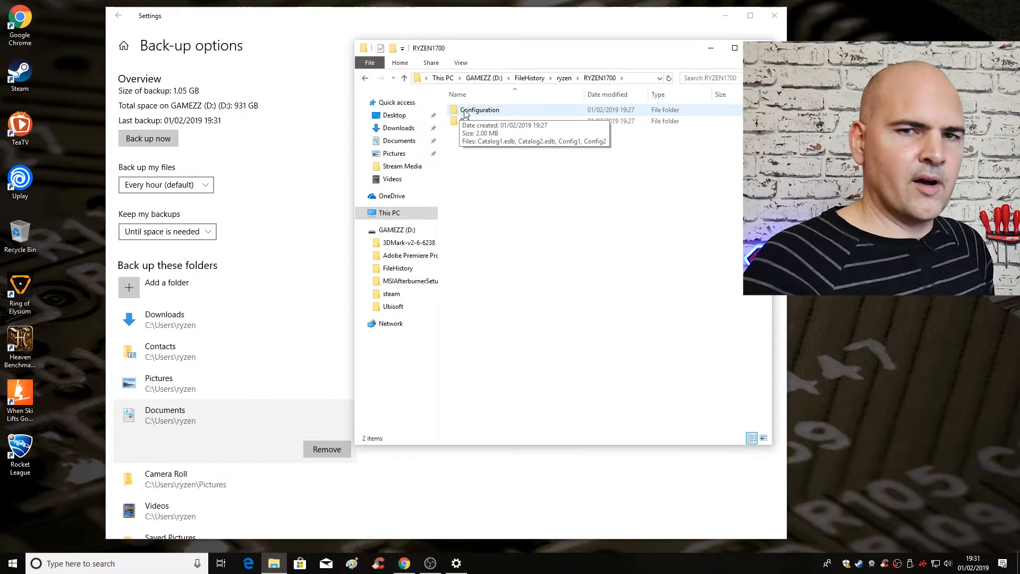
{"action": "mouse_move", "coordinate": [463, 107]}
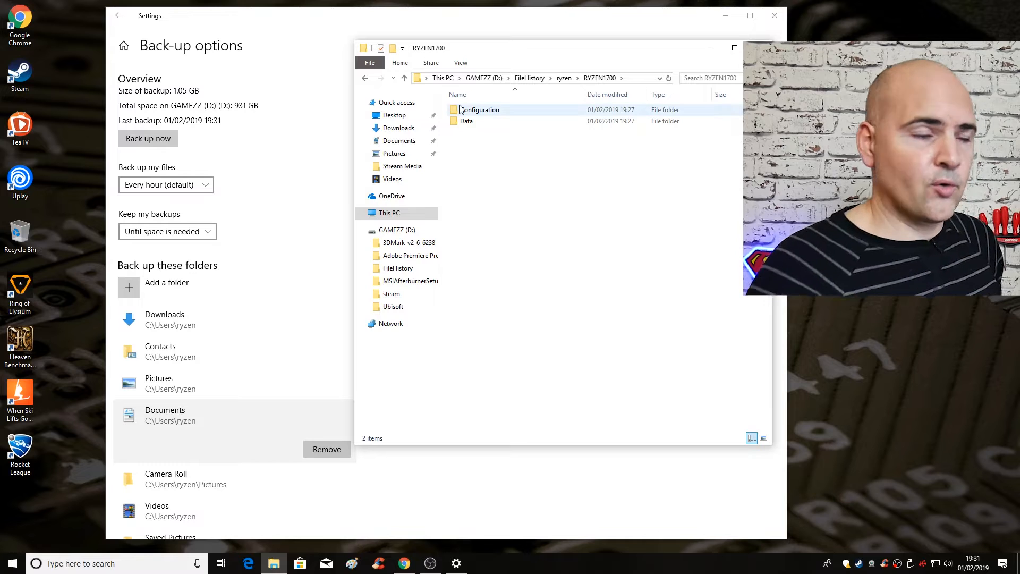
{"action": "mouse_move", "coordinate": [467, 121]}
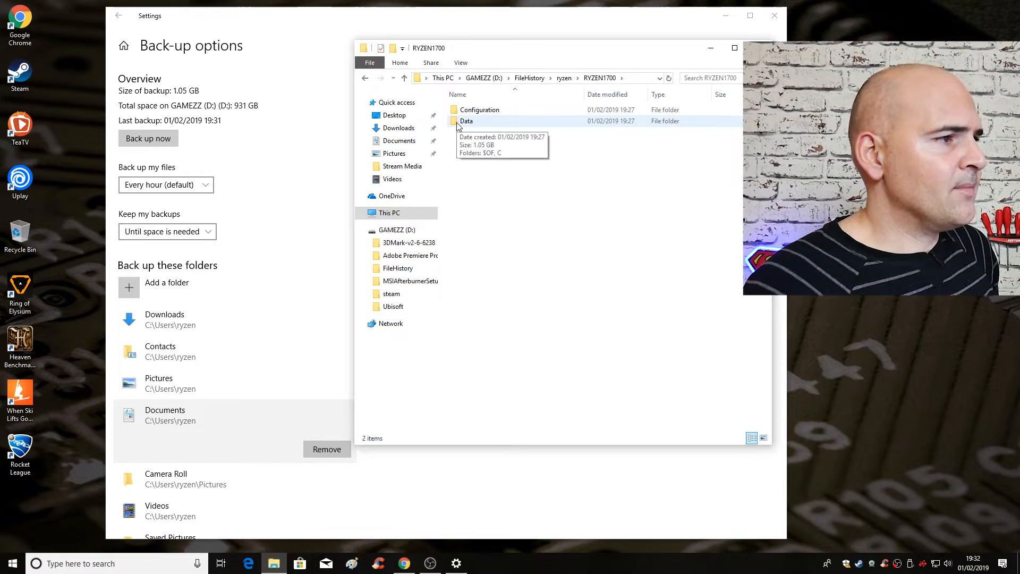
{"action": "left_click", "coordinate": [467, 121]}
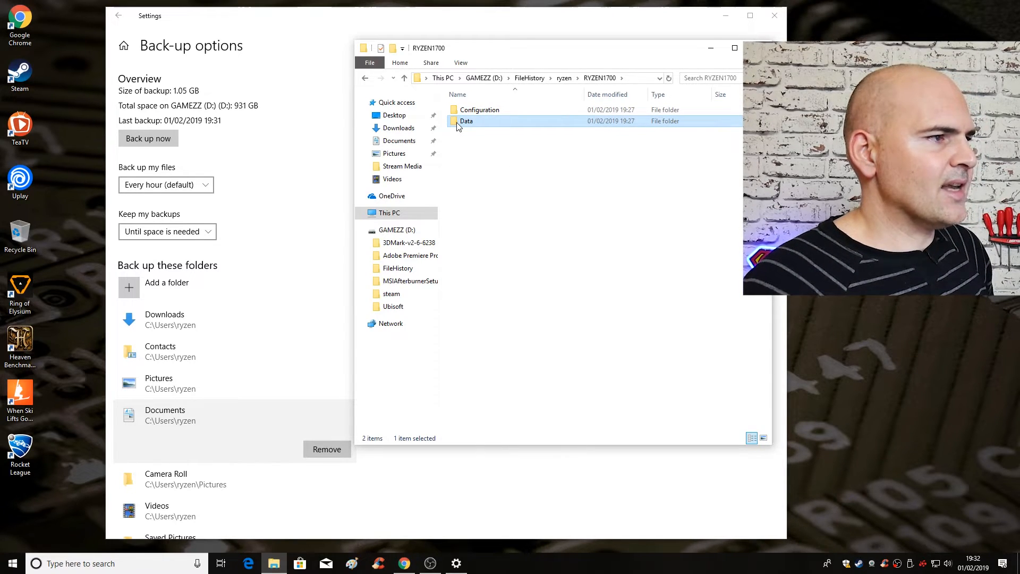
- Browse Data › C › Users › ryzen into the backed-up Downloads folder
{"action": "double_click", "coordinate": [466, 121]}
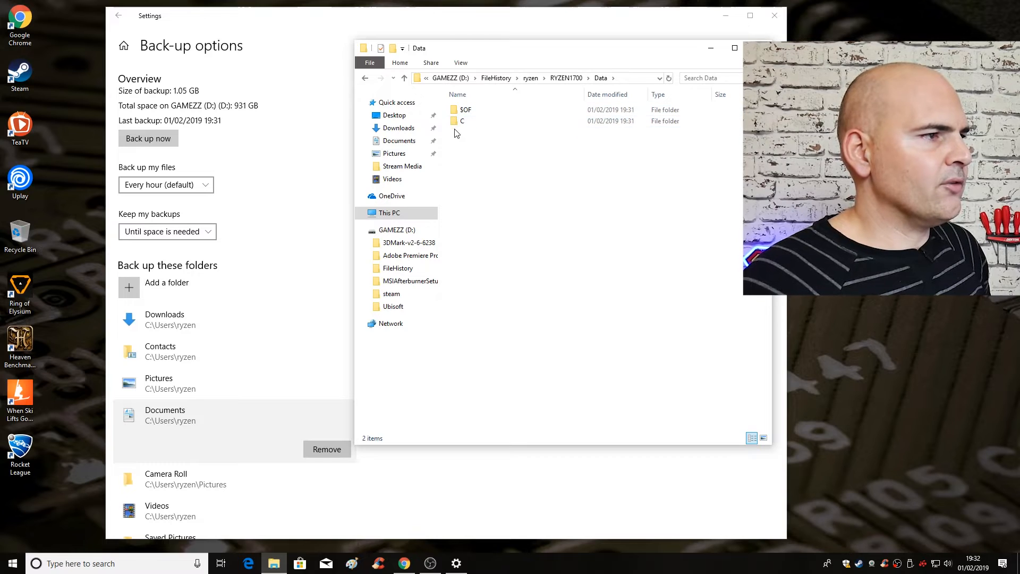
{"action": "double_click", "coordinate": [463, 122]}
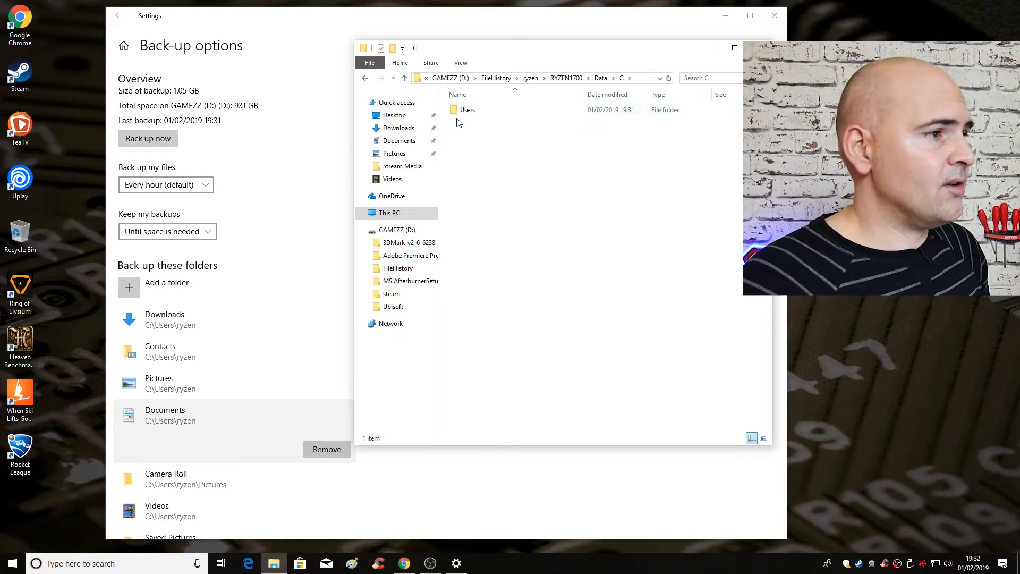
{"action": "double_click", "coordinate": [467, 109]}
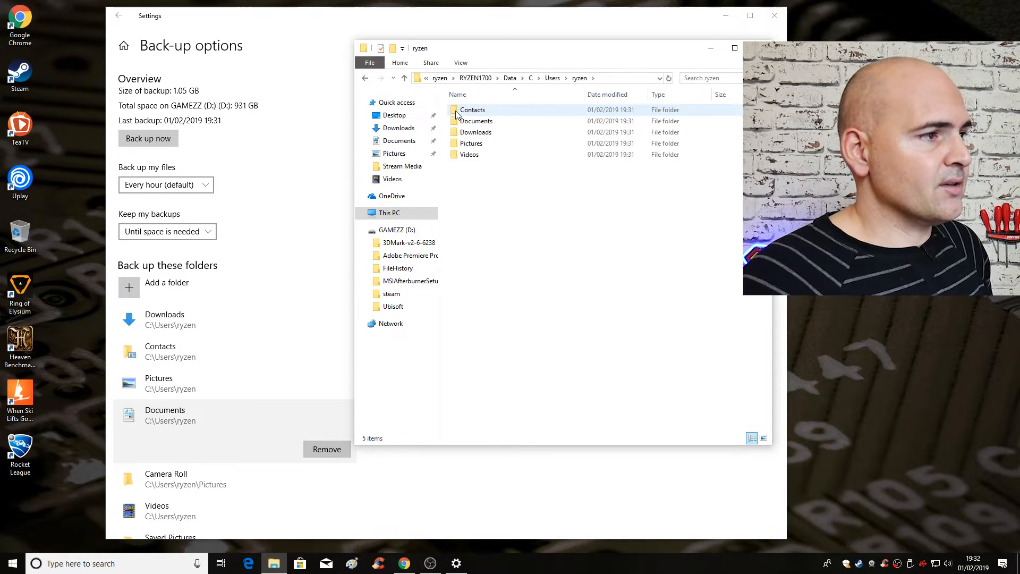
{"action": "mouse_move", "coordinate": [474, 143]}
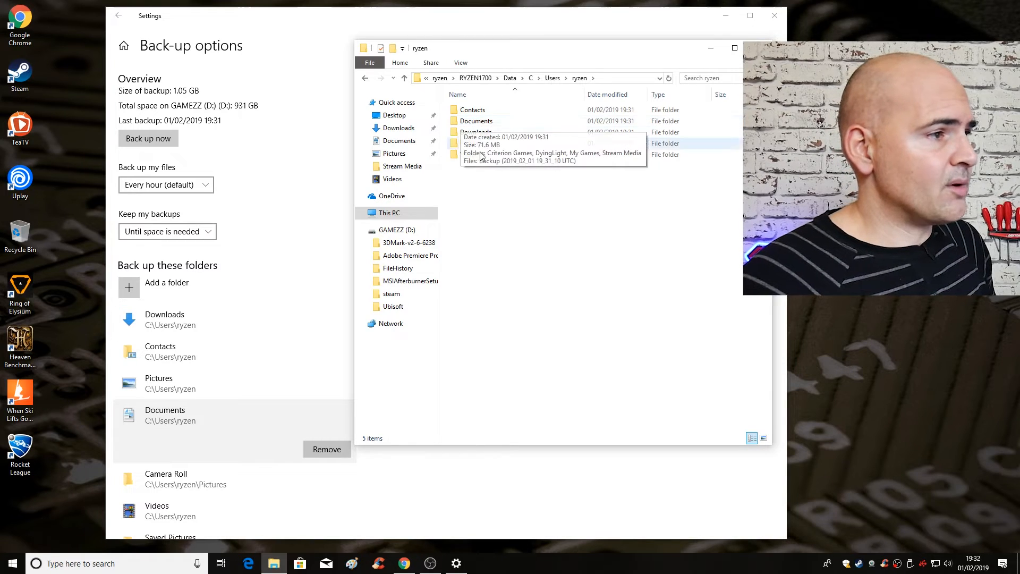
{"action": "double_click", "coordinate": [477, 121]}
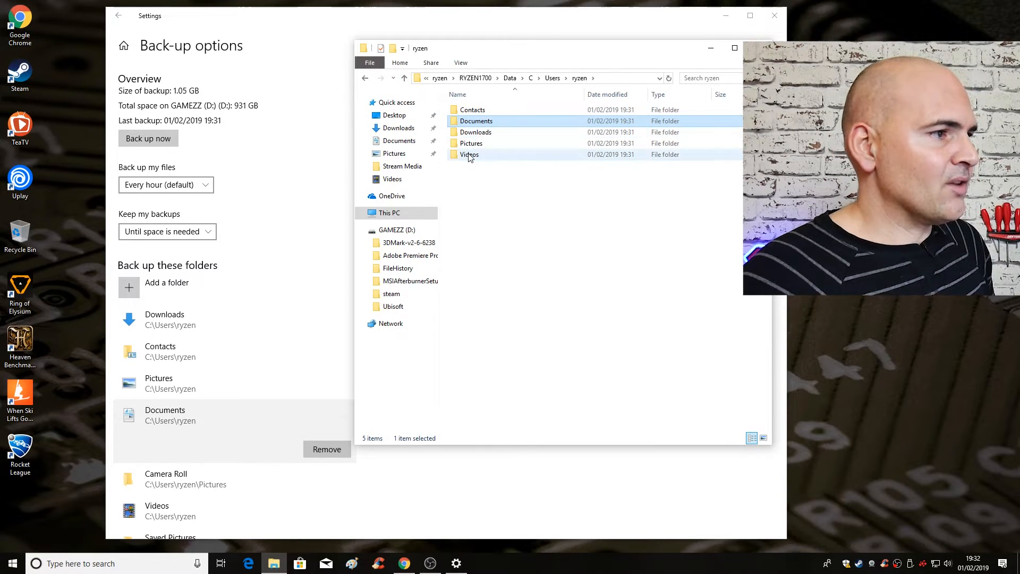
{"action": "double_click", "coordinate": [476, 132]}
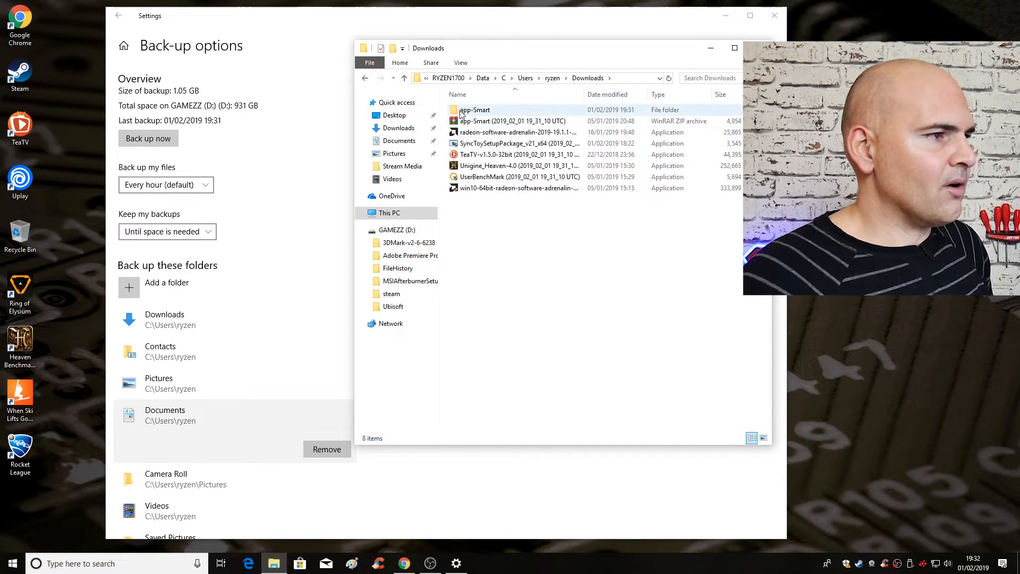